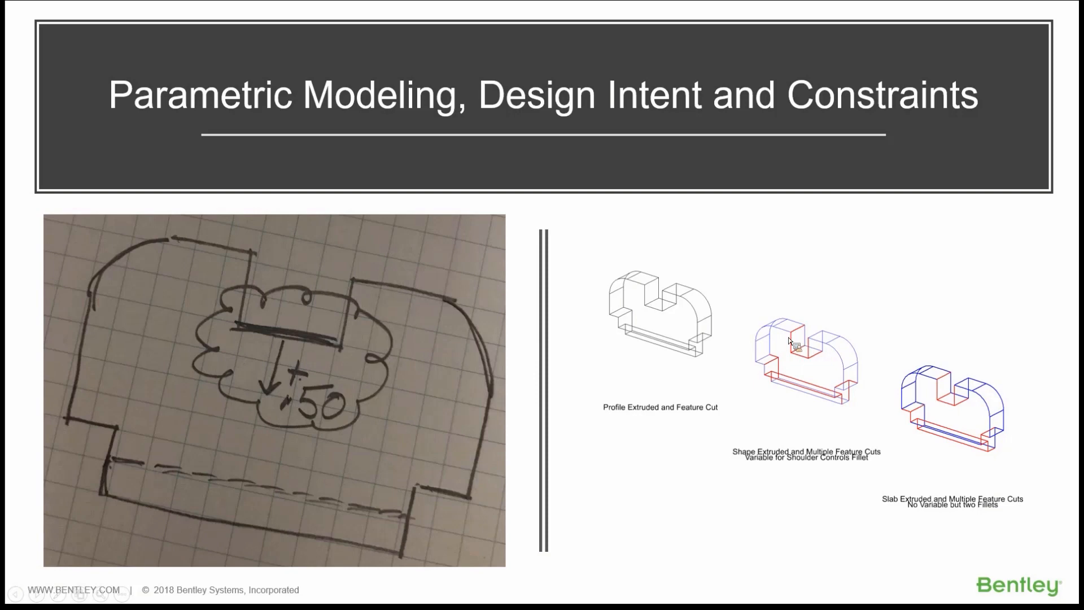
pyautogui.moveTo(837, 348)
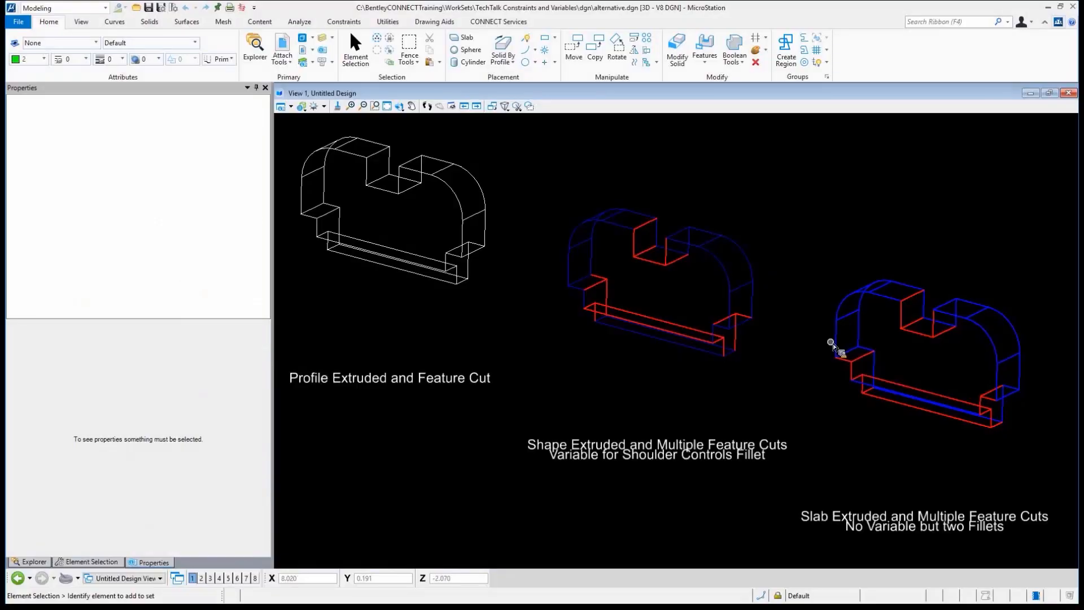
pyautogui.click(601, 277)
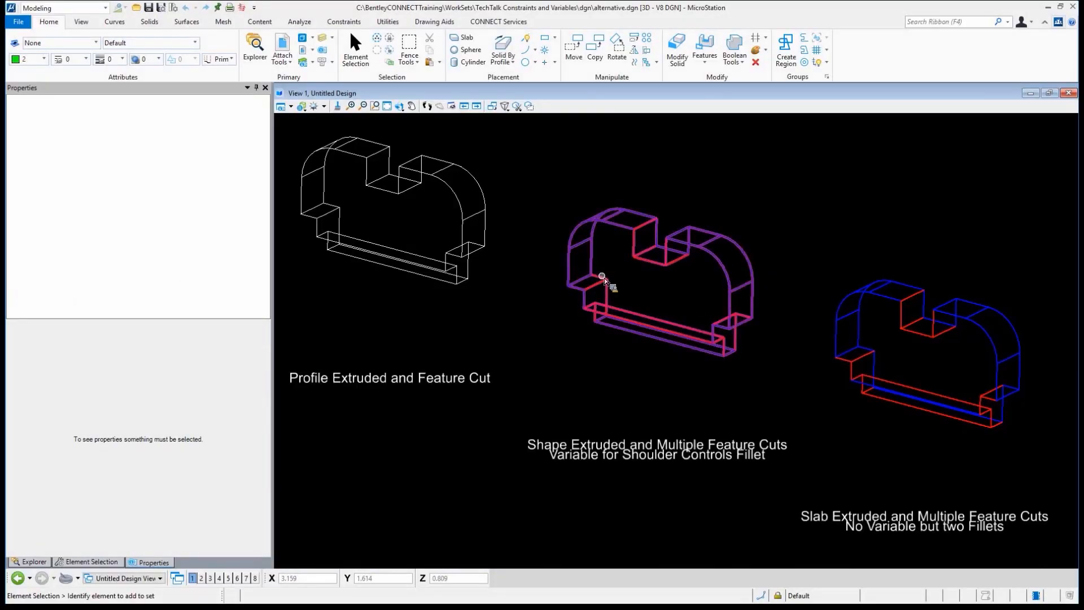
pyautogui.moveTo(603, 278)
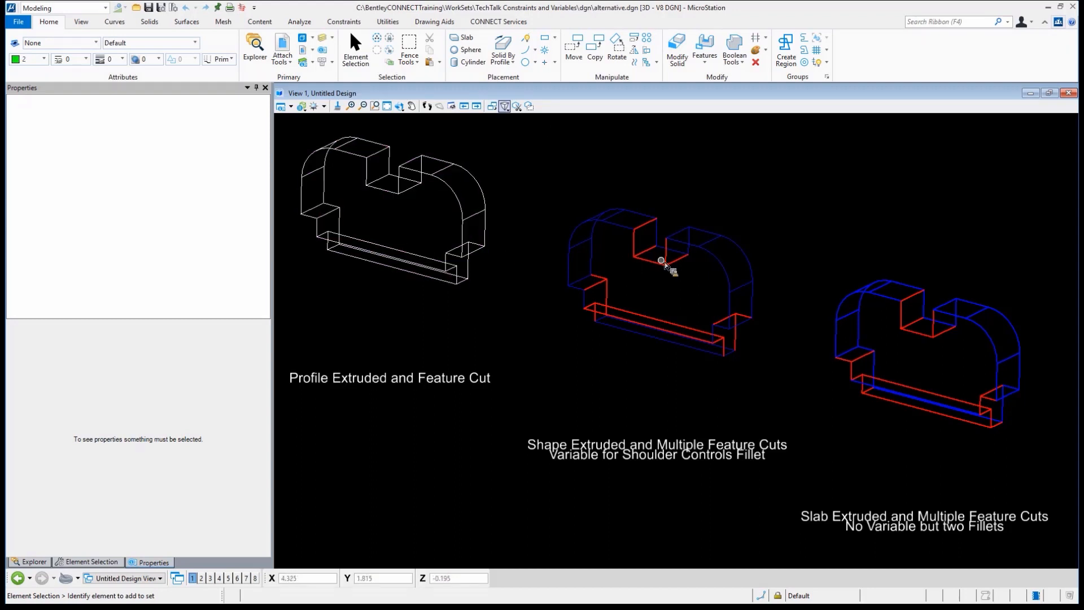
pyautogui.moveTo(801, 219)
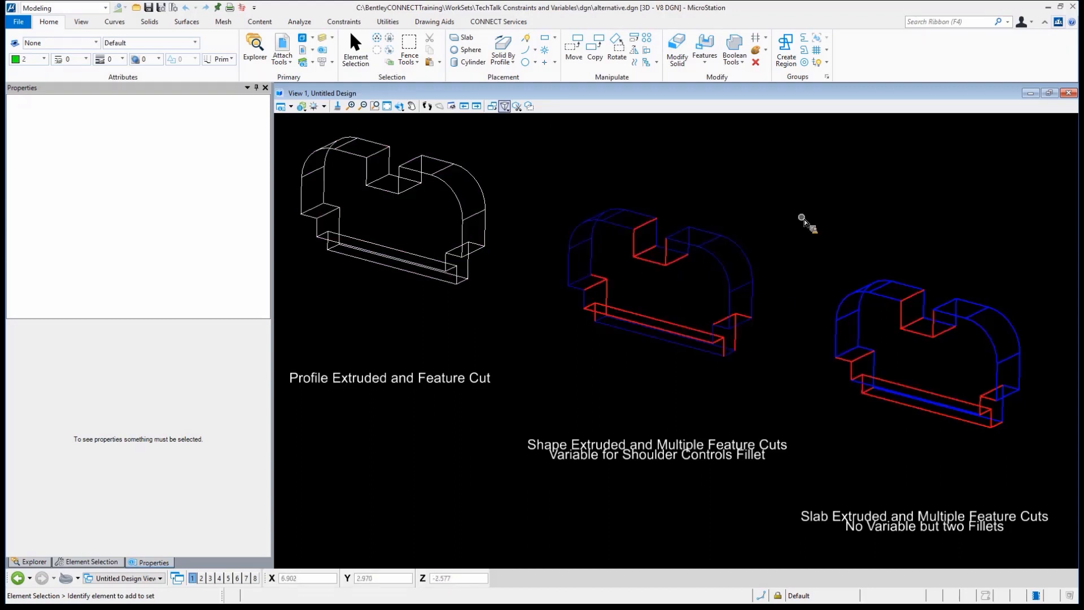
pyautogui.moveTo(806, 218)
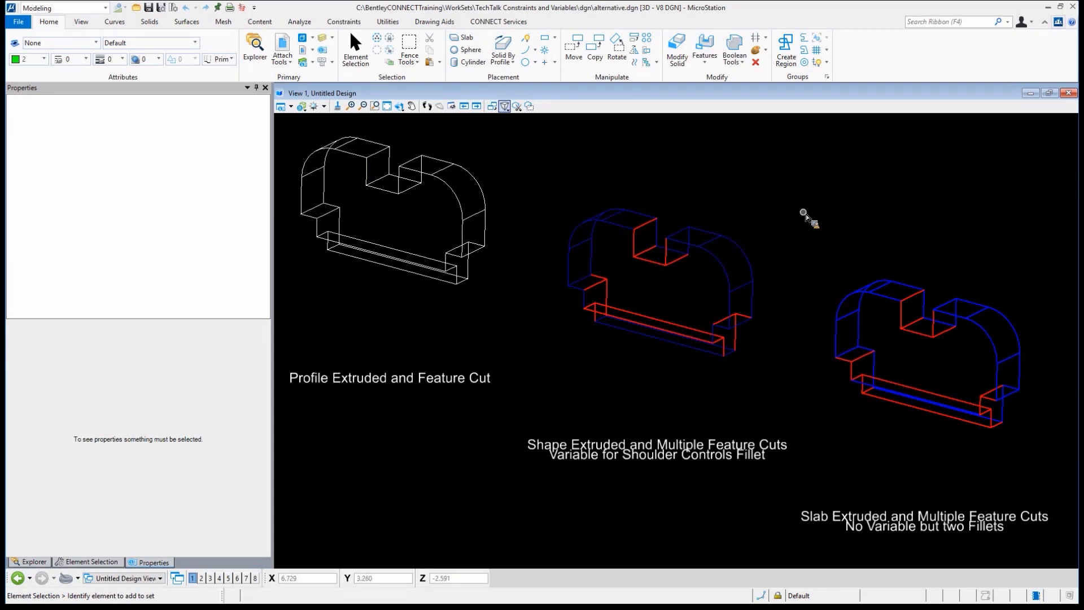
pyautogui.moveTo(793, 228)
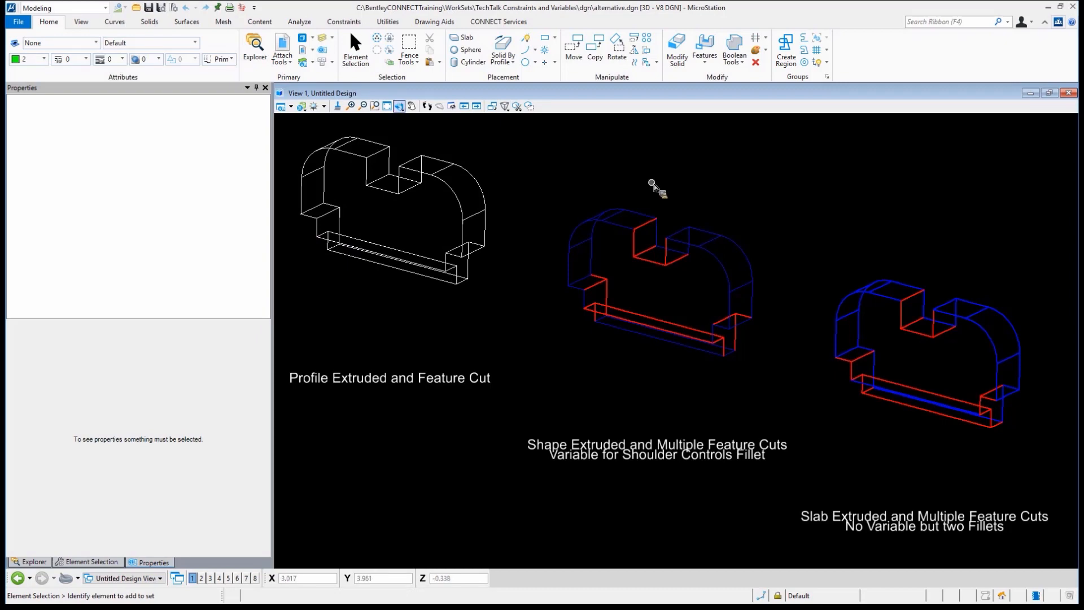
pyautogui.moveTo(598, 187)
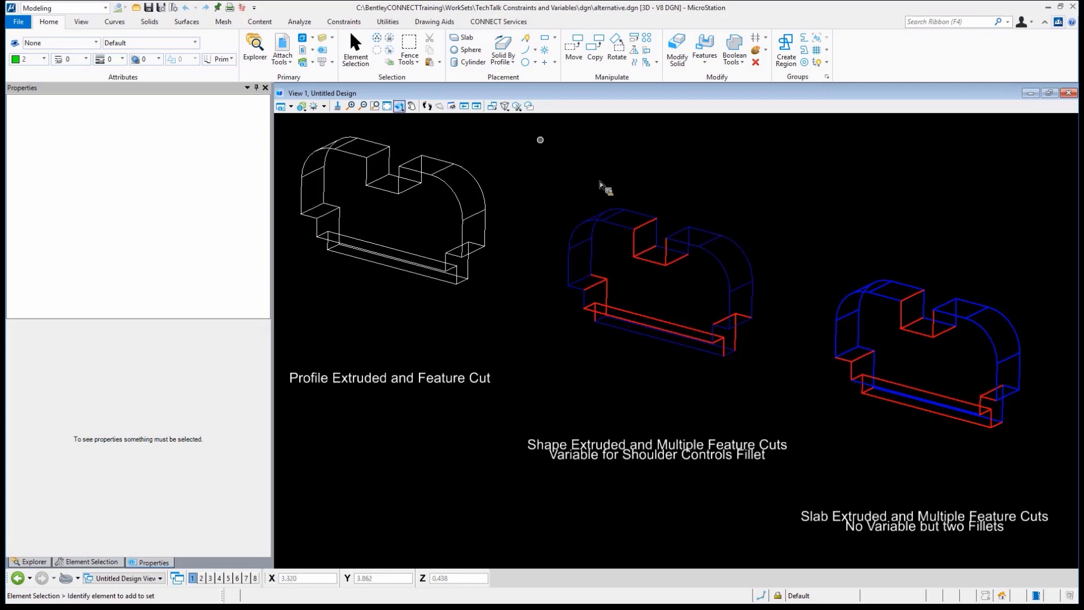
# Step: Expose the left solid's Solid of Extrusion #2 feature and its Profile #1 in the Properties tree
pyautogui.click(390, 200)
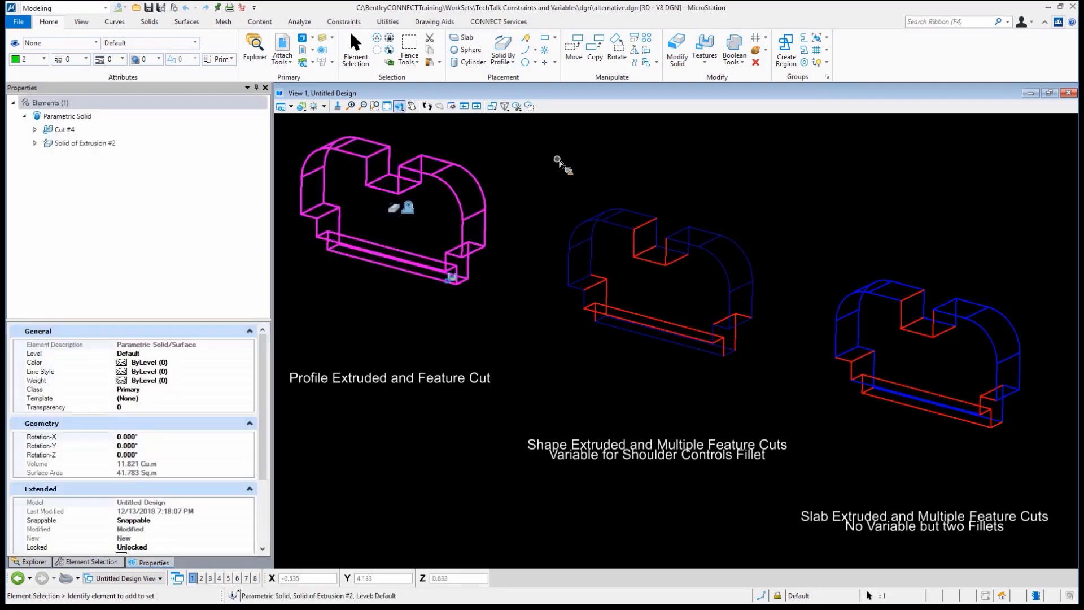
pyautogui.moveTo(560, 163)
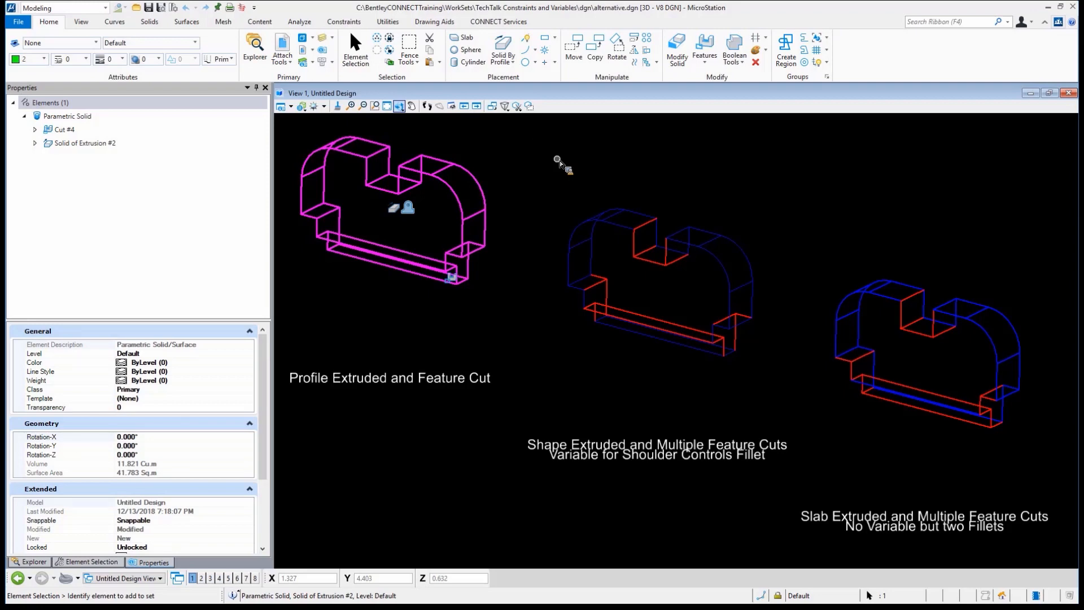
pyautogui.moveTo(488, 160)
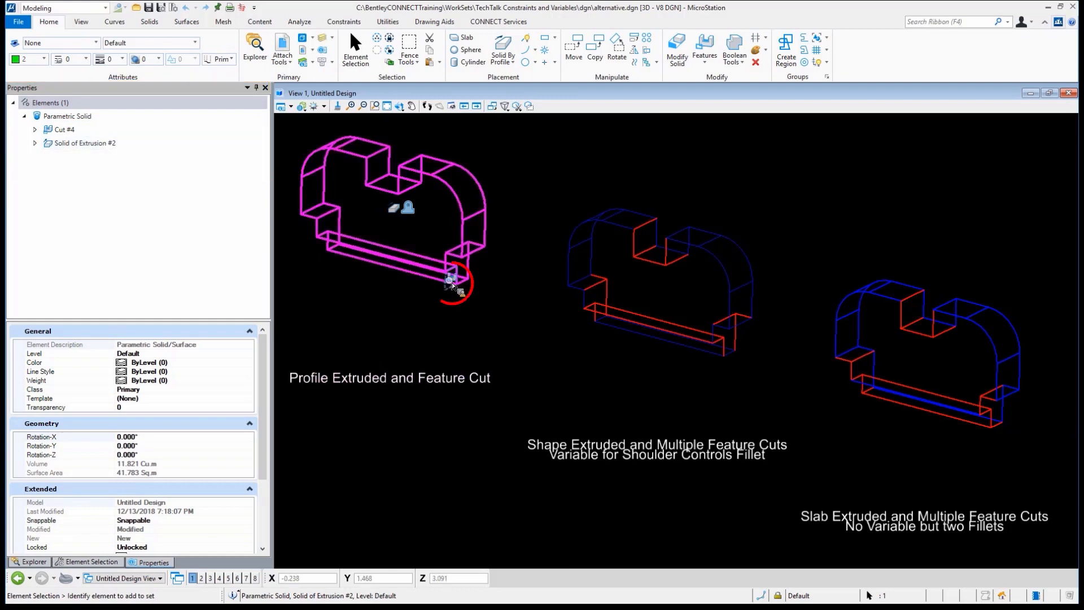
pyautogui.moveTo(411, 218)
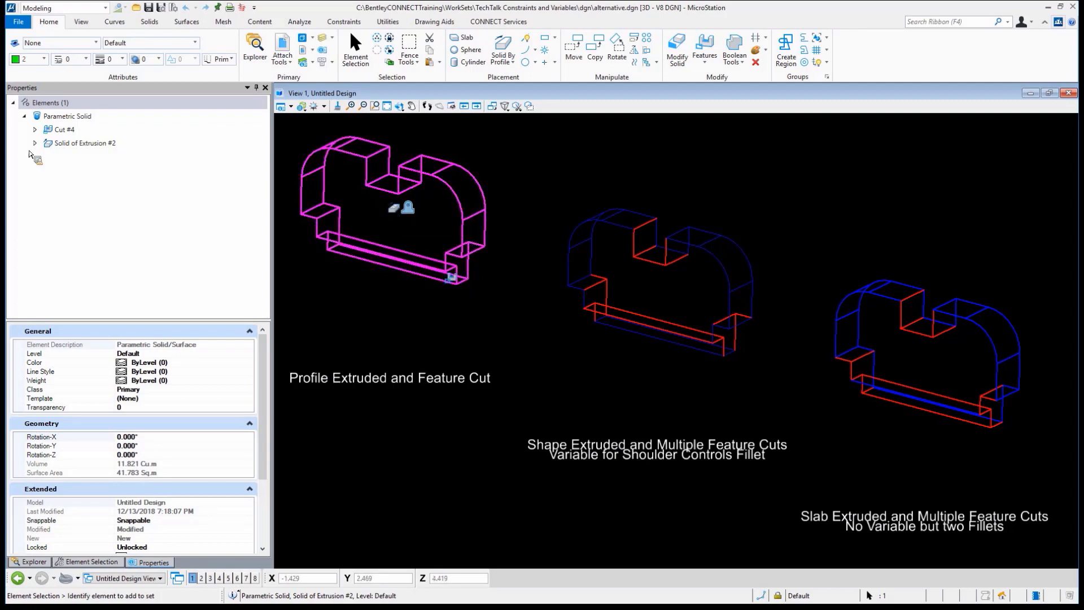
pyautogui.click(34, 143)
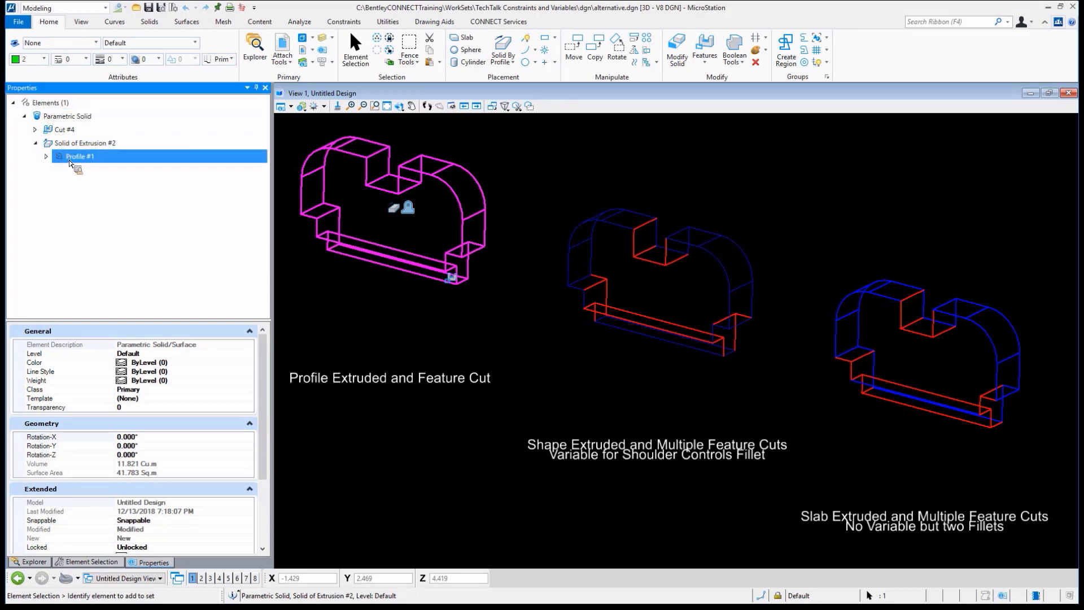
pyautogui.click(84, 143)
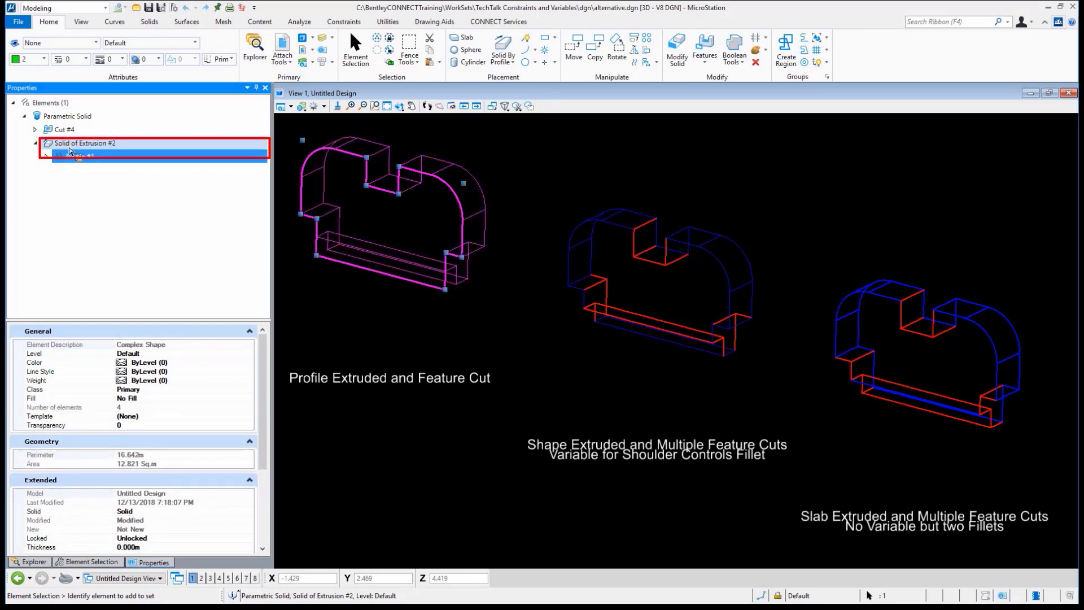
pyautogui.click(67, 130)
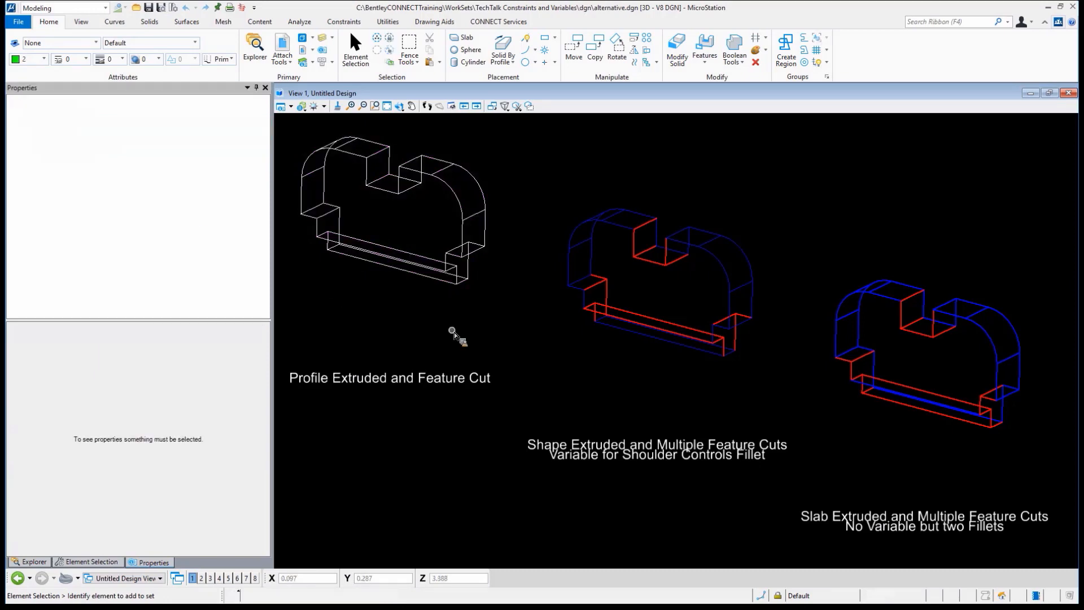
pyautogui.moveTo(444, 330)
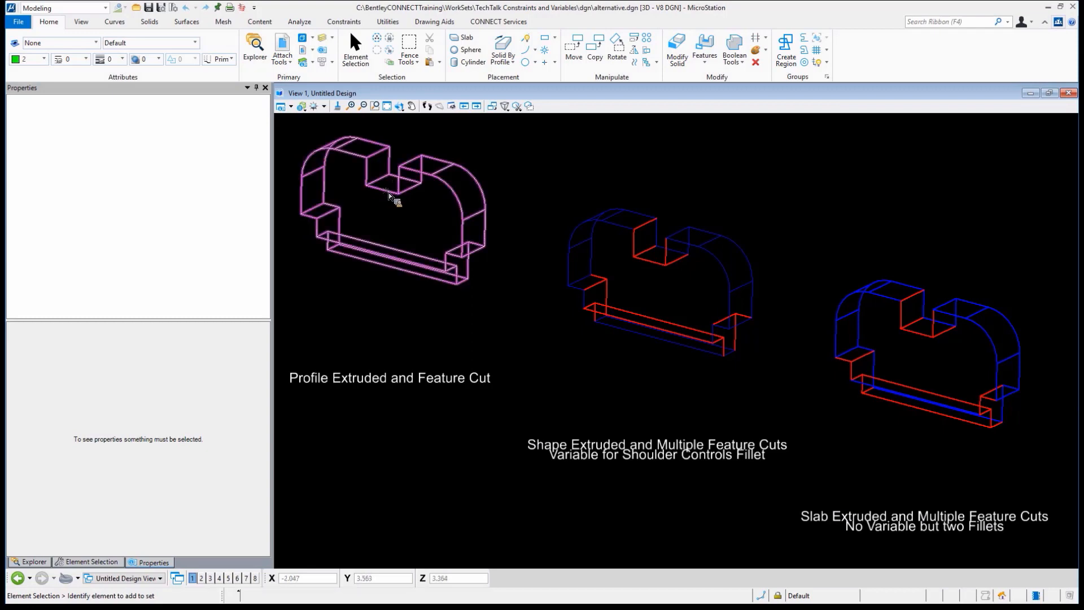
# Step: Reselect the left solid and pick its underlying profile shape, a closed complex shape
pyautogui.click(391, 194)
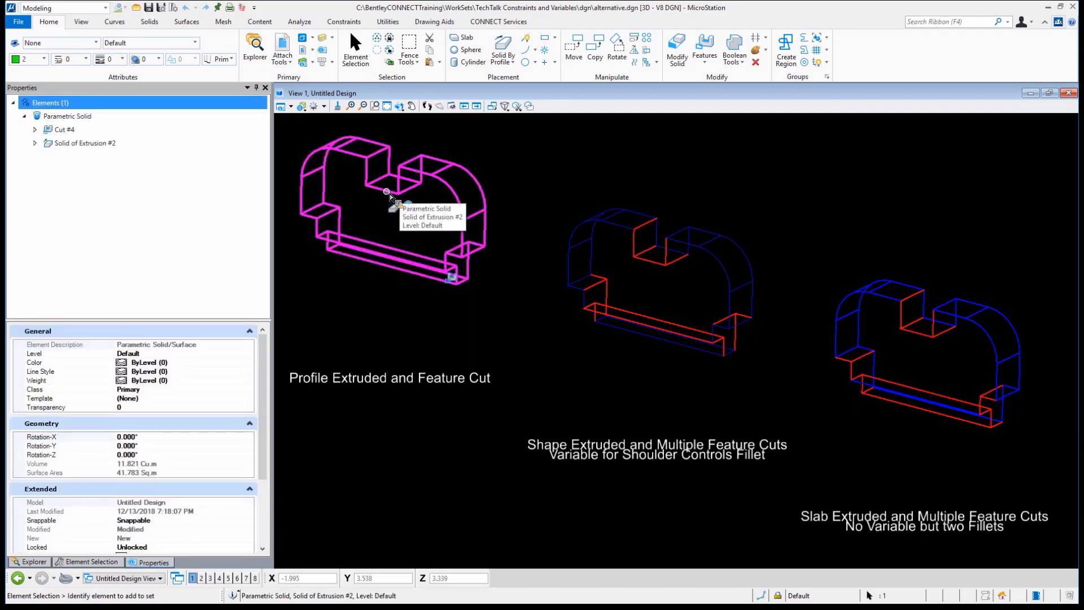
pyautogui.click(407, 200)
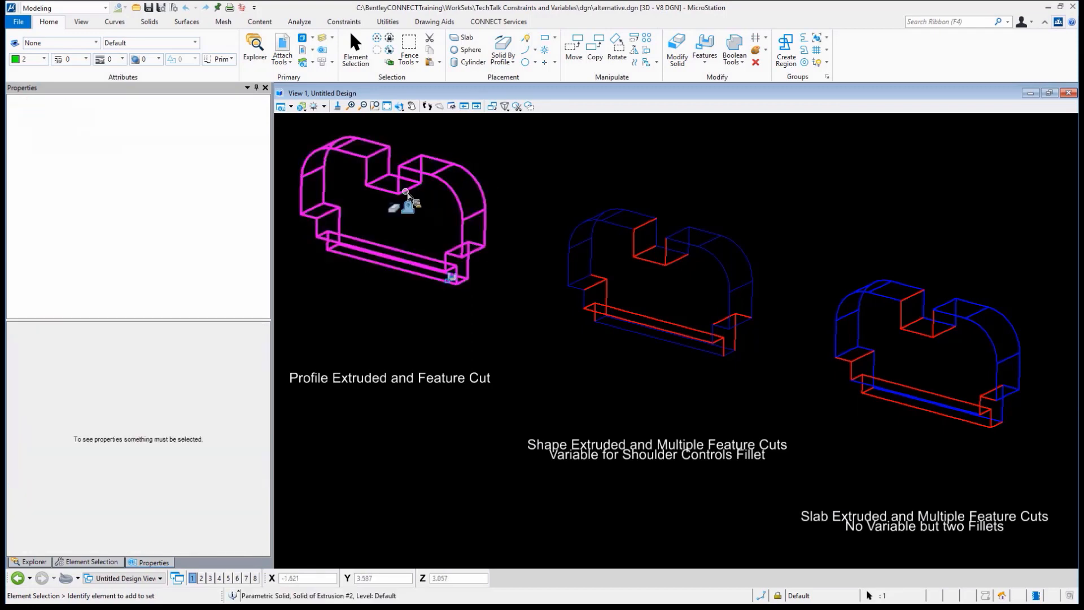
pyautogui.click(404, 207)
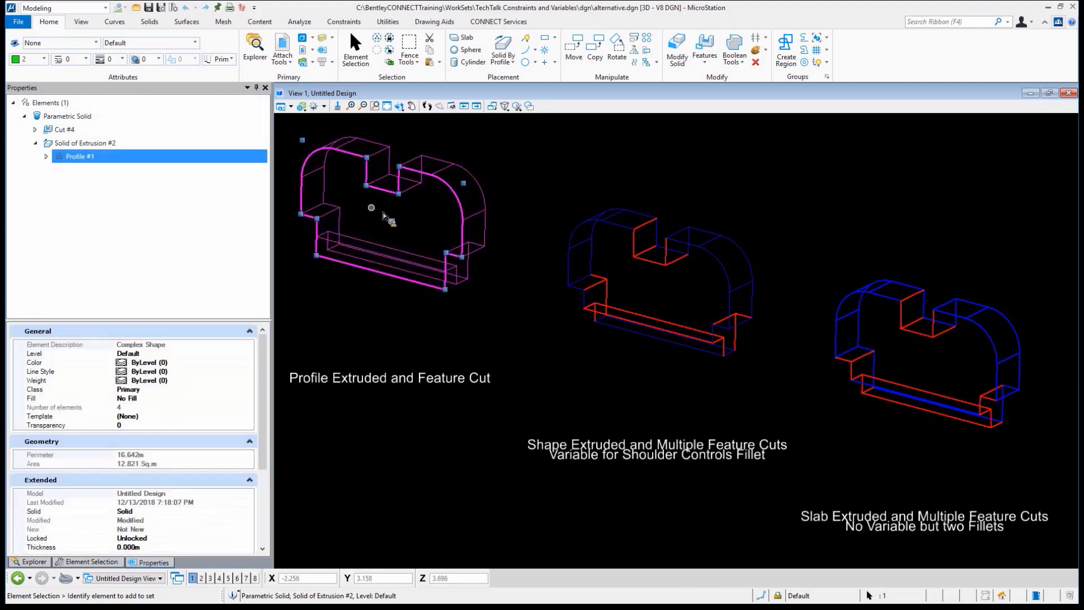
pyautogui.moveTo(367, 192)
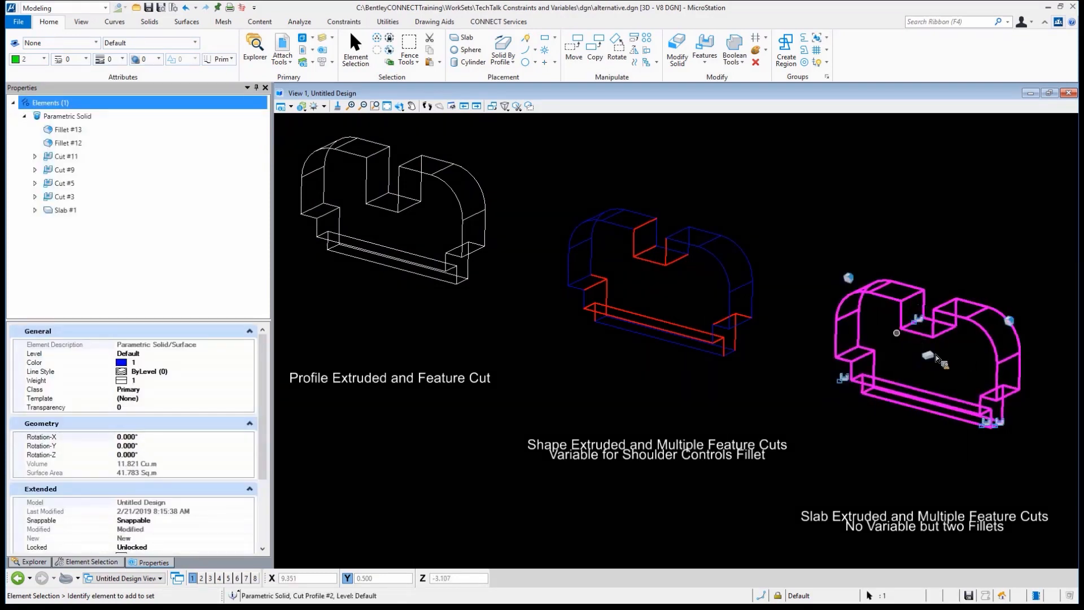
# Step: Deselect the right slab solid so all three solids stand unselected
pyautogui.click(65, 209)
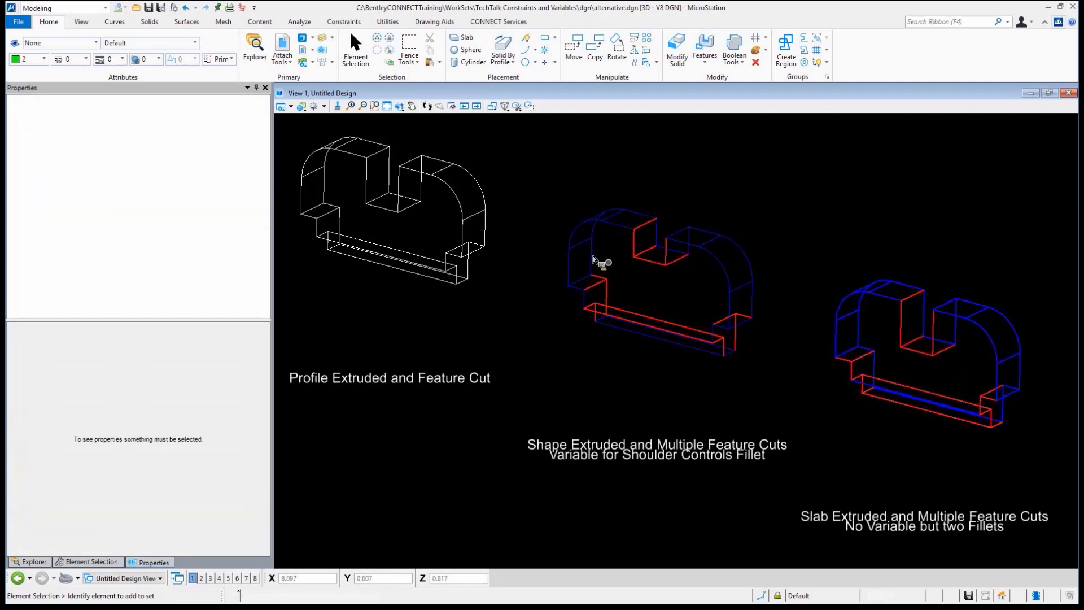
pyautogui.moveTo(868, 352)
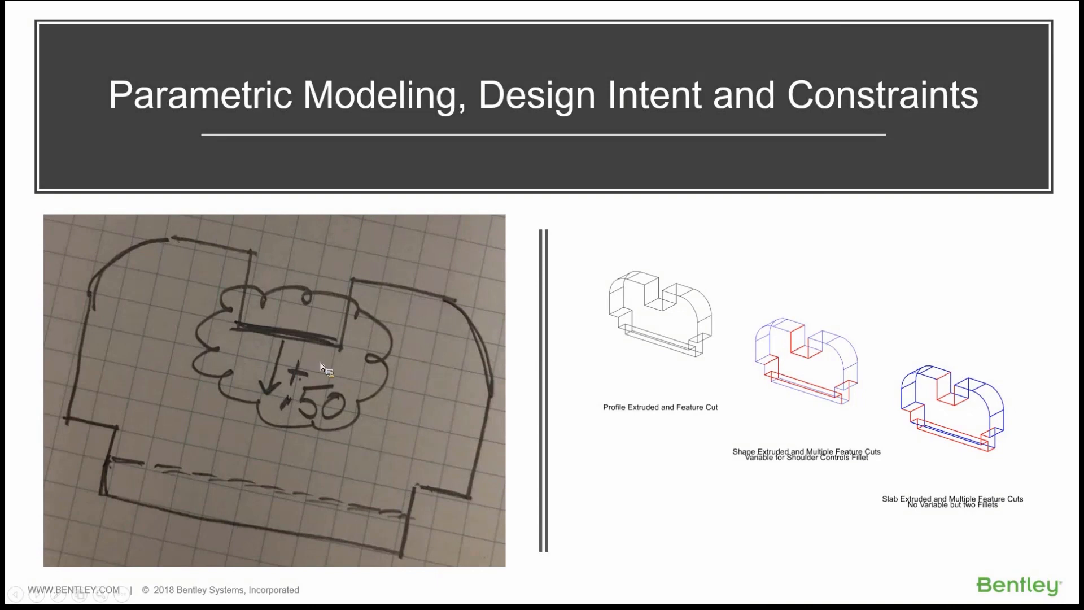
pyautogui.moveTo(321, 432)
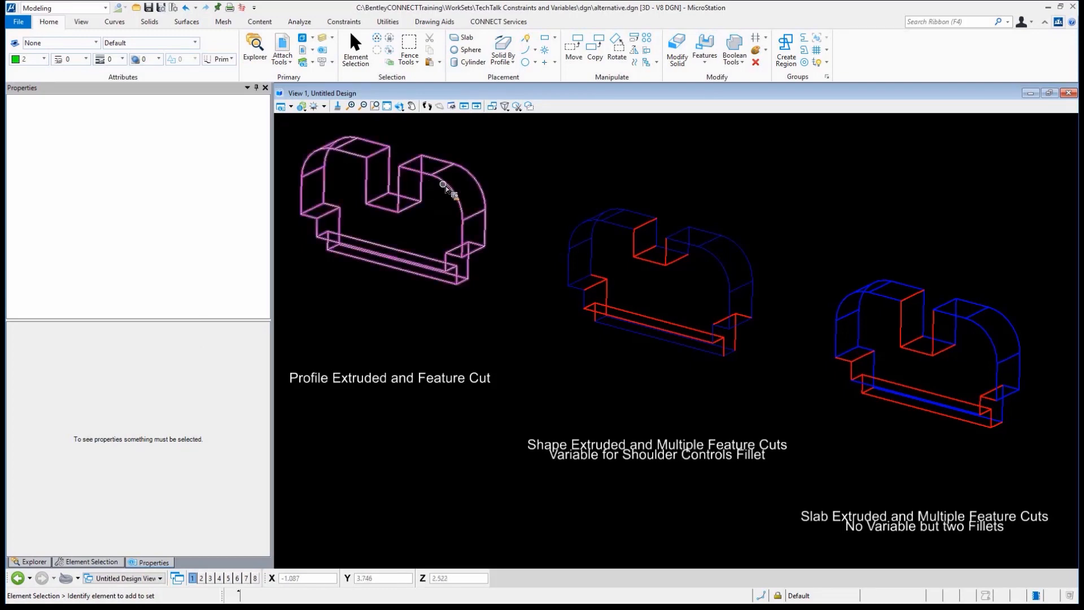
pyautogui.moveTo(415, 253)
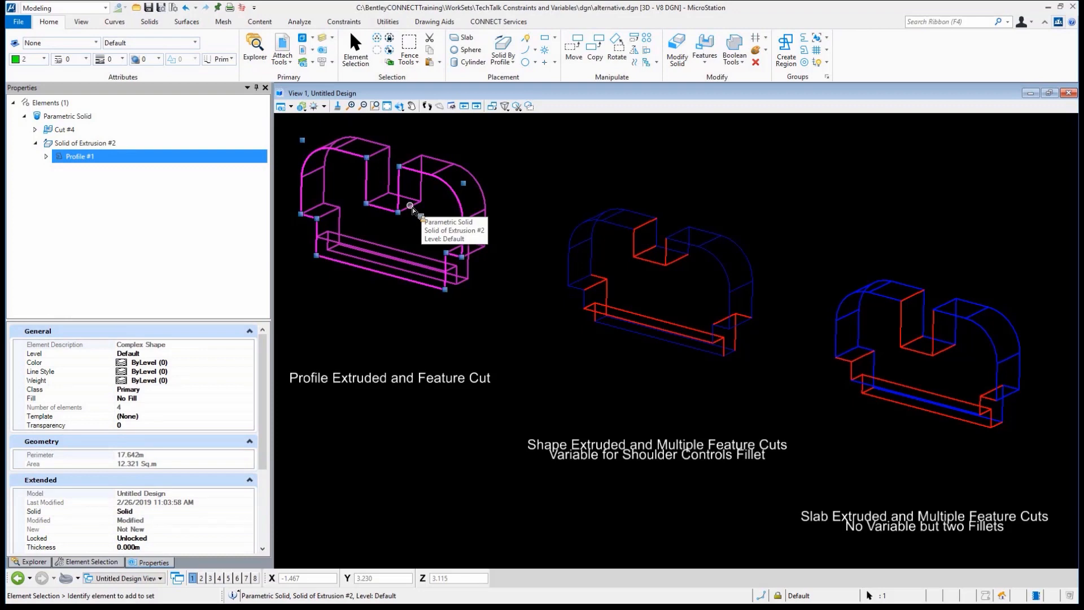
pyautogui.moveTo(413, 162)
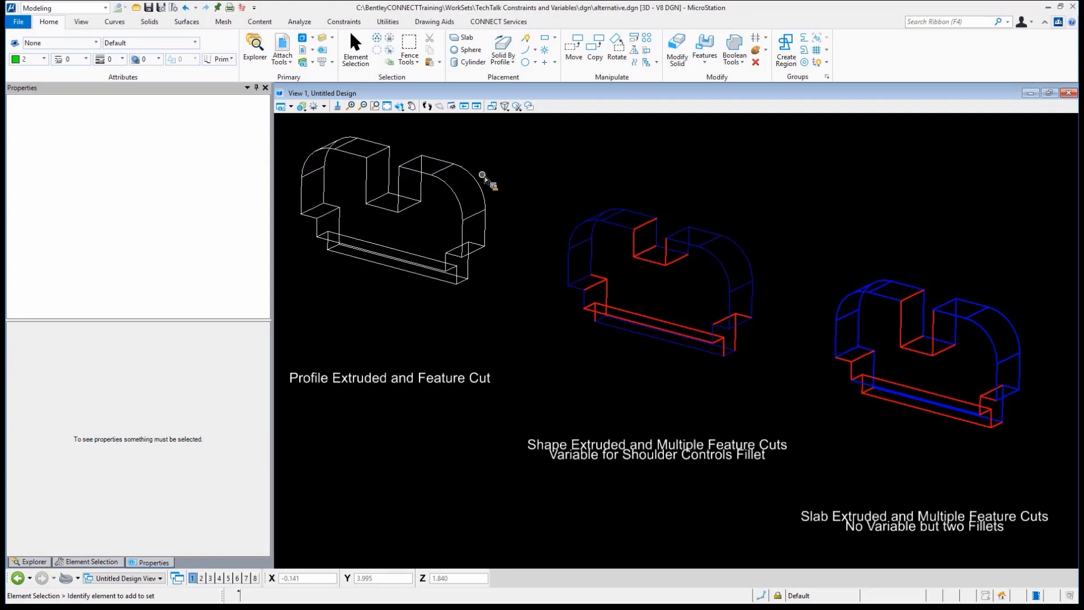
# Step: Select the left solid, expose its Profile #1, then leave the solids unselected
pyautogui.click(477, 179)
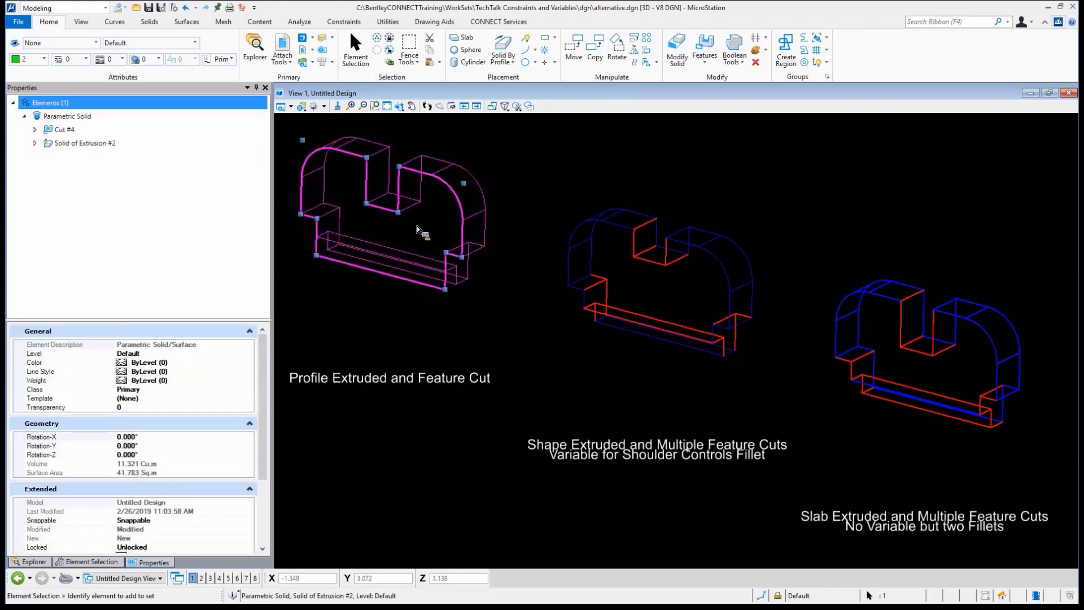
pyautogui.click(34, 142)
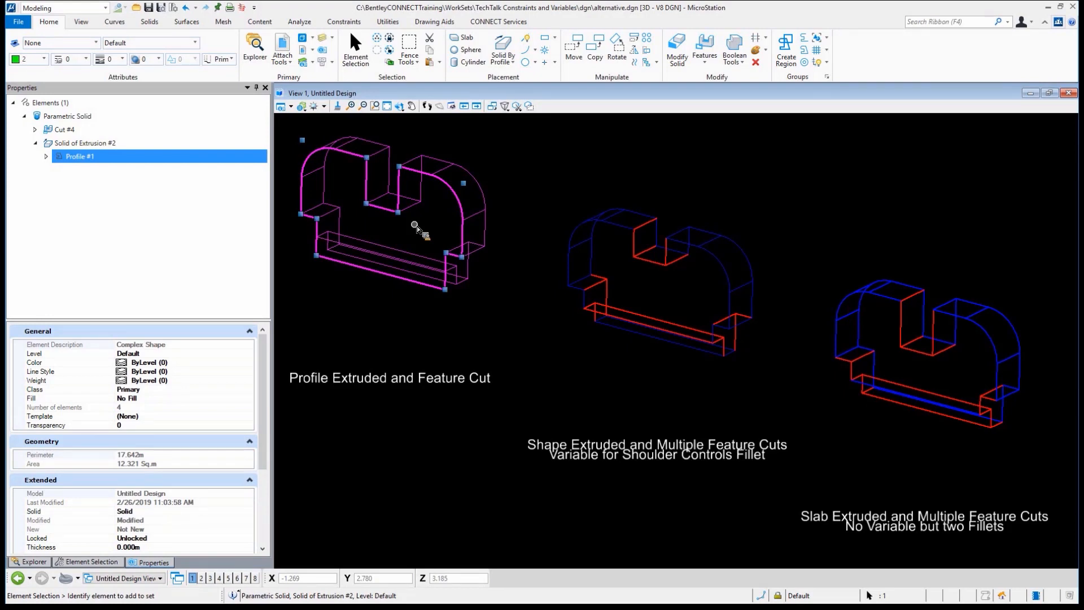
pyautogui.moveTo(745, 74)
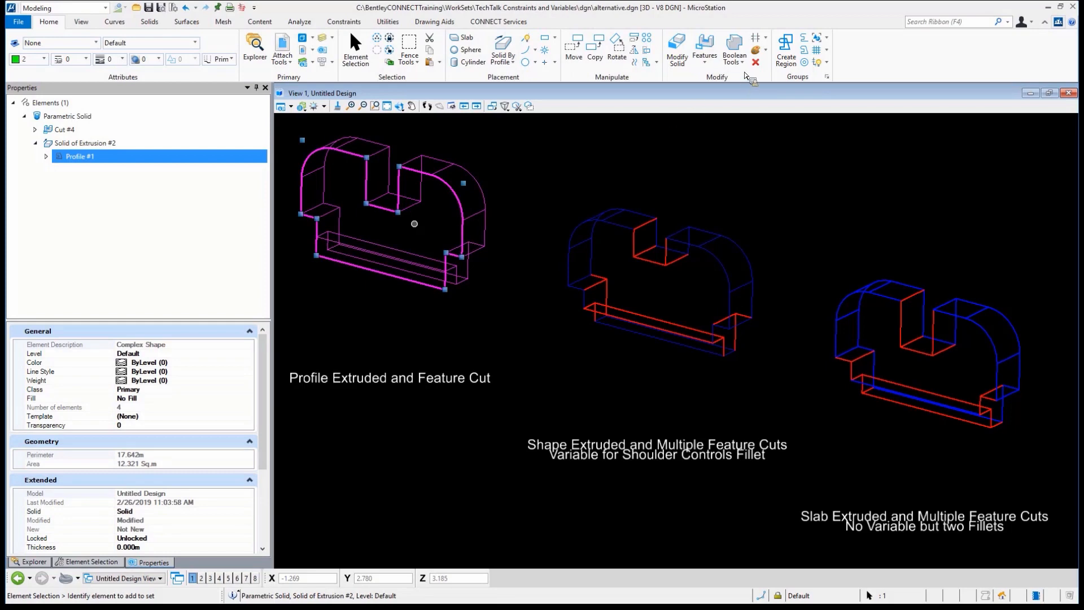
pyautogui.moveTo(379, 121)
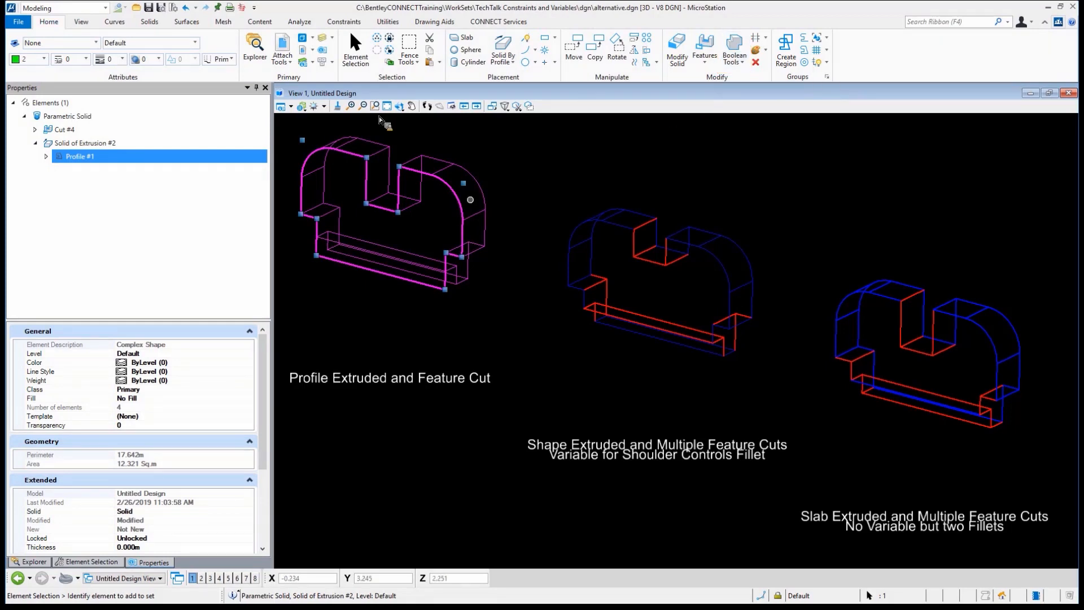
pyautogui.click(512, 207)
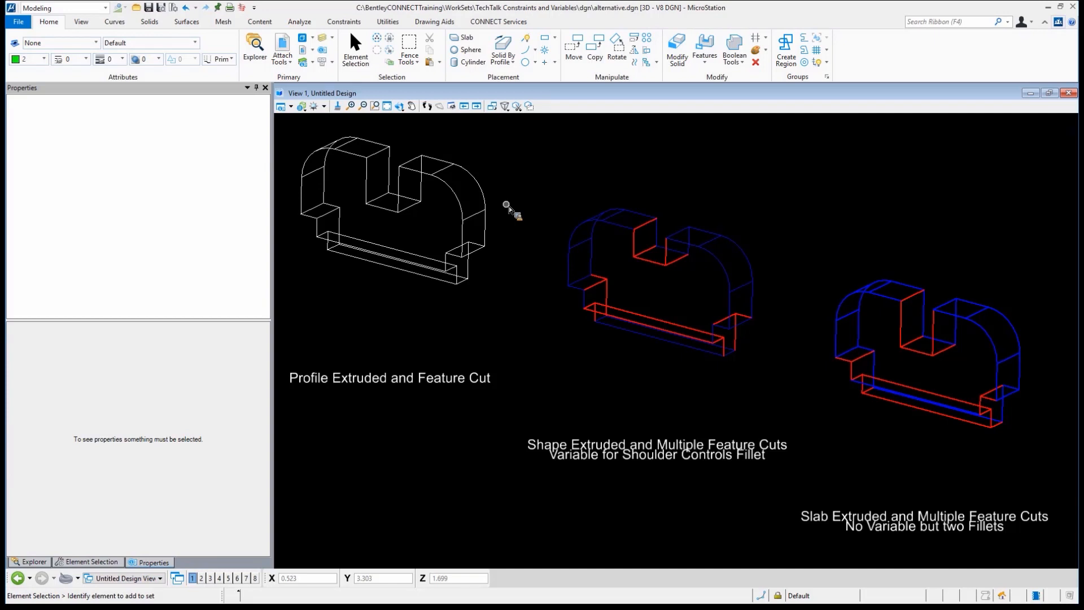
pyautogui.moveTo(953, 344)
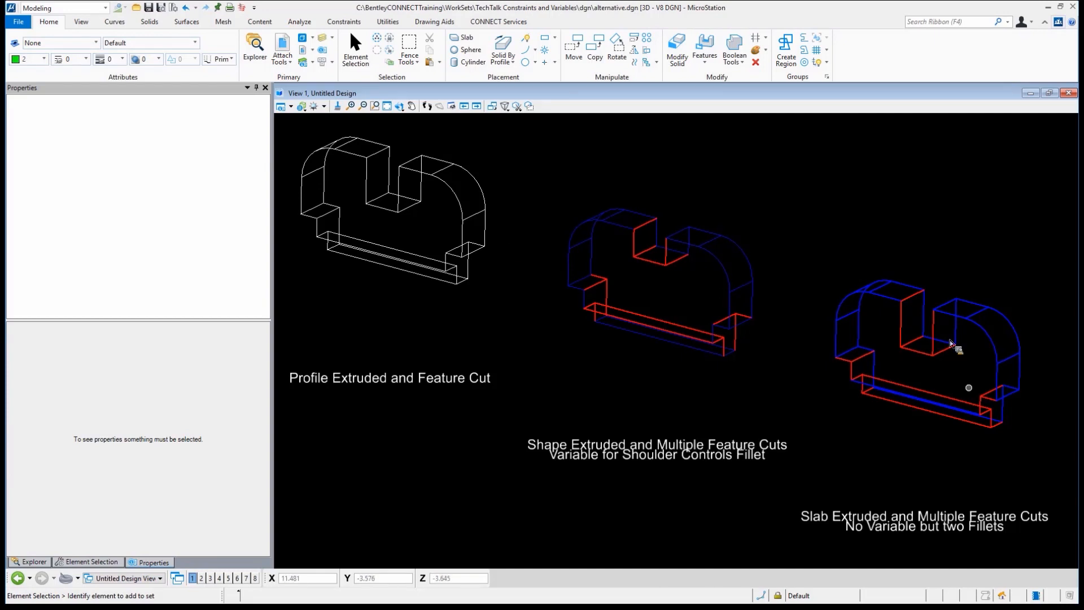
pyautogui.moveTo(764, 282)
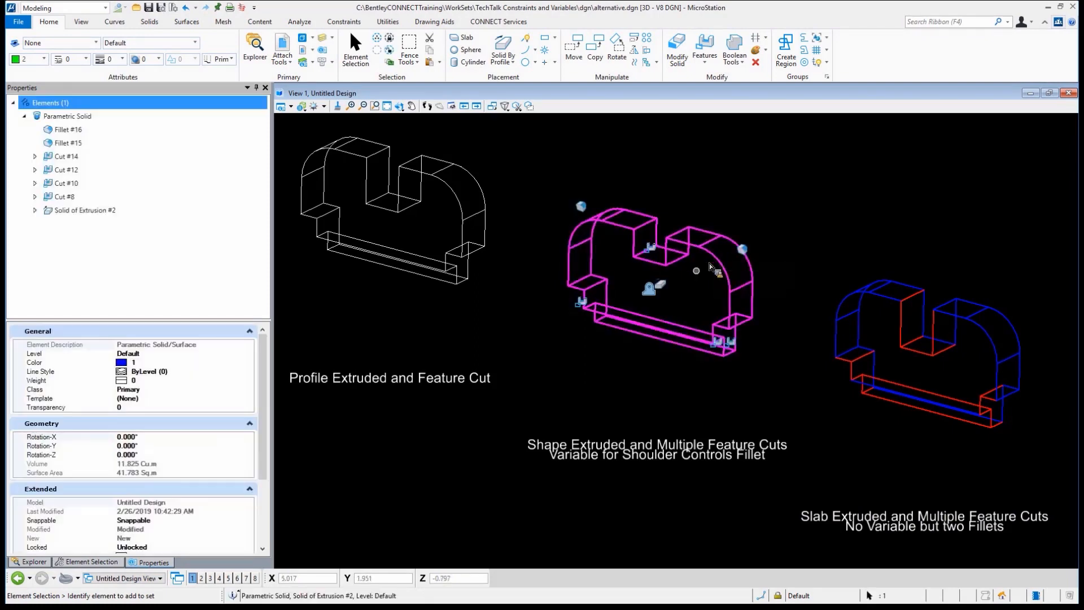
# Step: Select the middle solid's top slot cut (Cut #8) and bring up its feature context menu
pyautogui.click(654, 249)
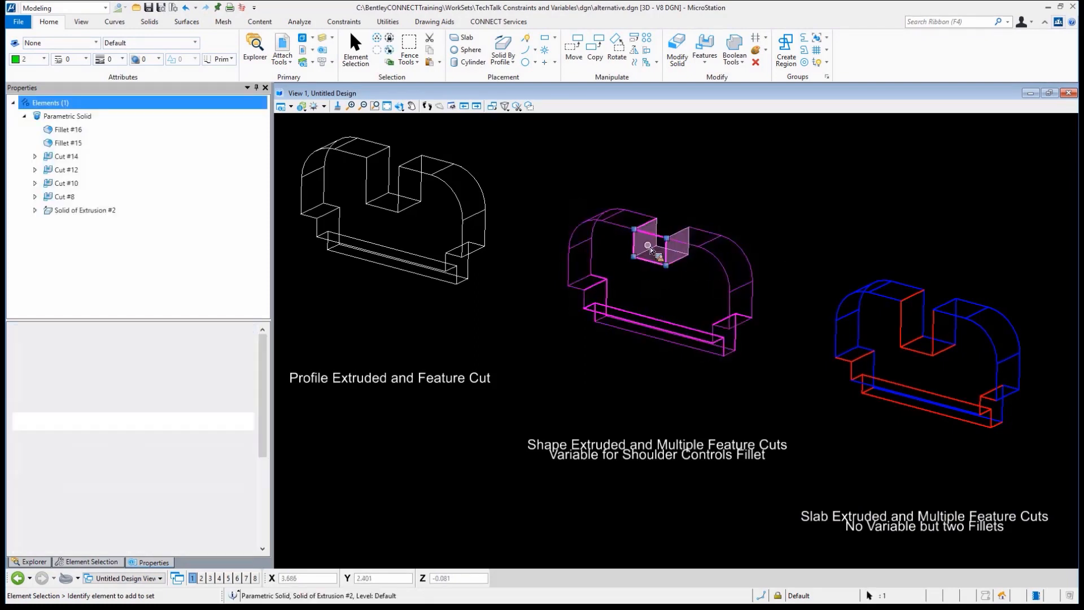
pyautogui.click(657, 242)
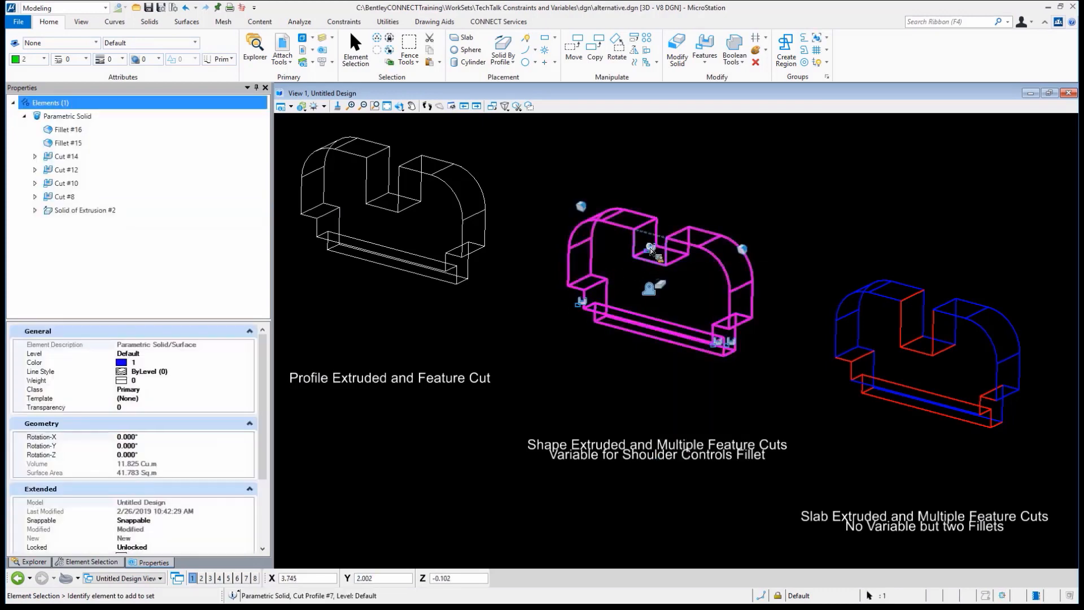
pyautogui.rightClick(650, 249)
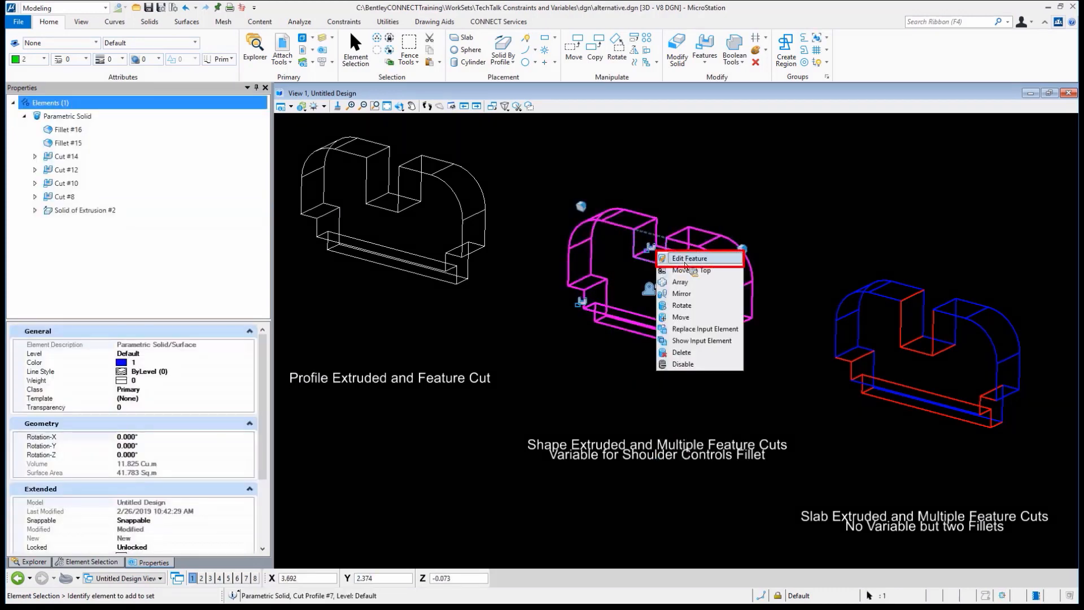
pyautogui.click(690, 258)
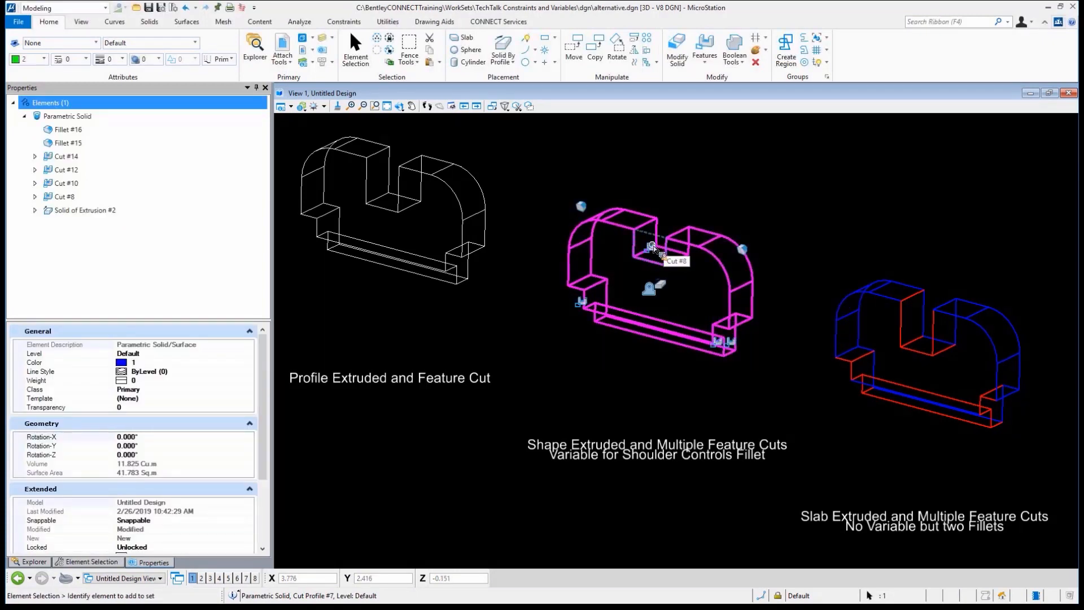
pyautogui.moveTo(653, 247)
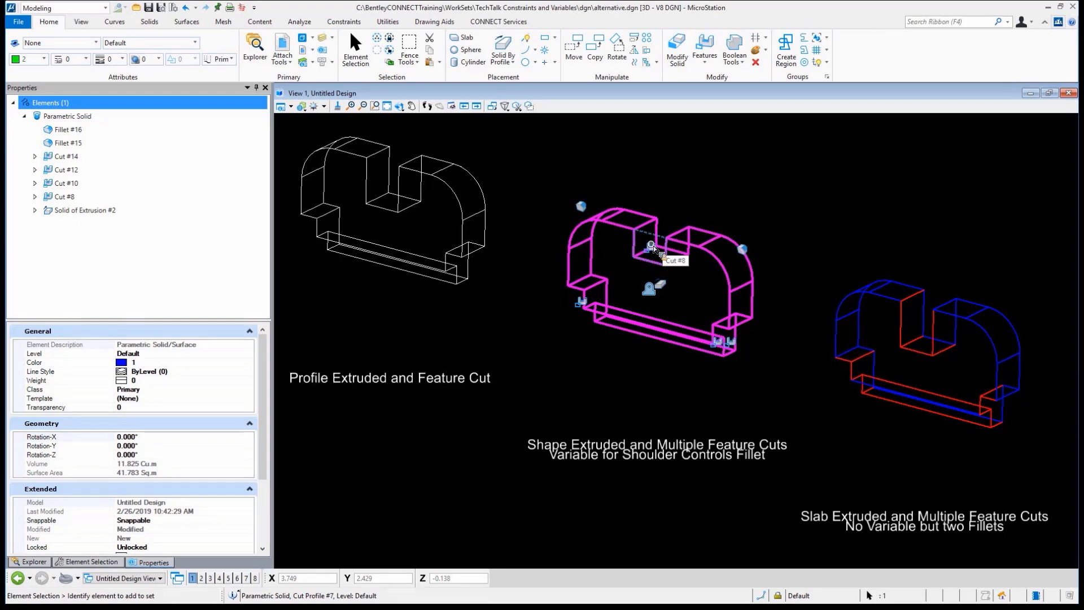
pyautogui.moveTo(653, 247)
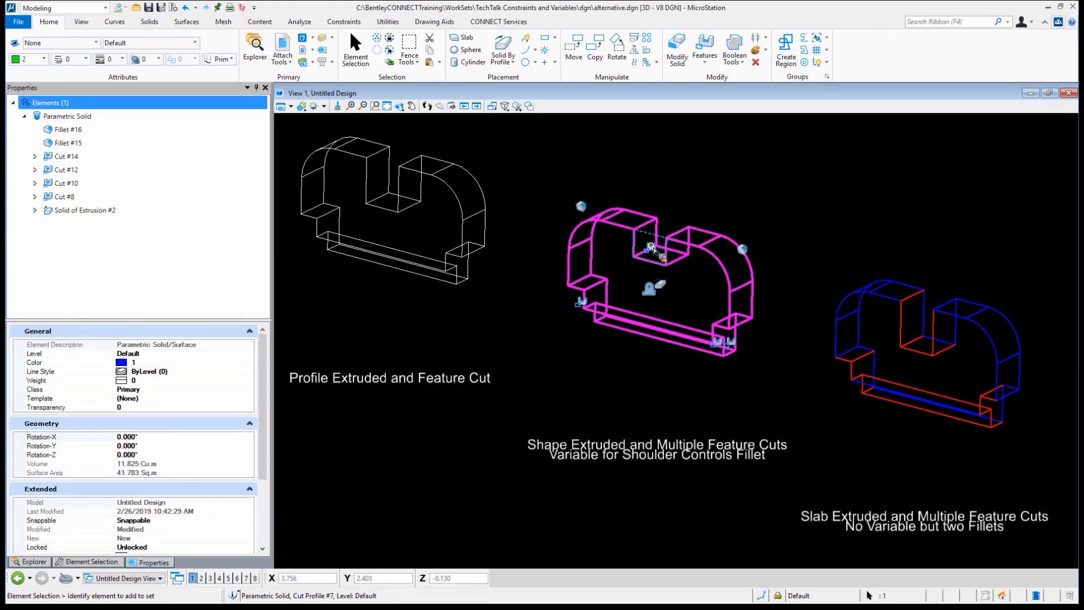
pyautogui.rightClick(650, 247)
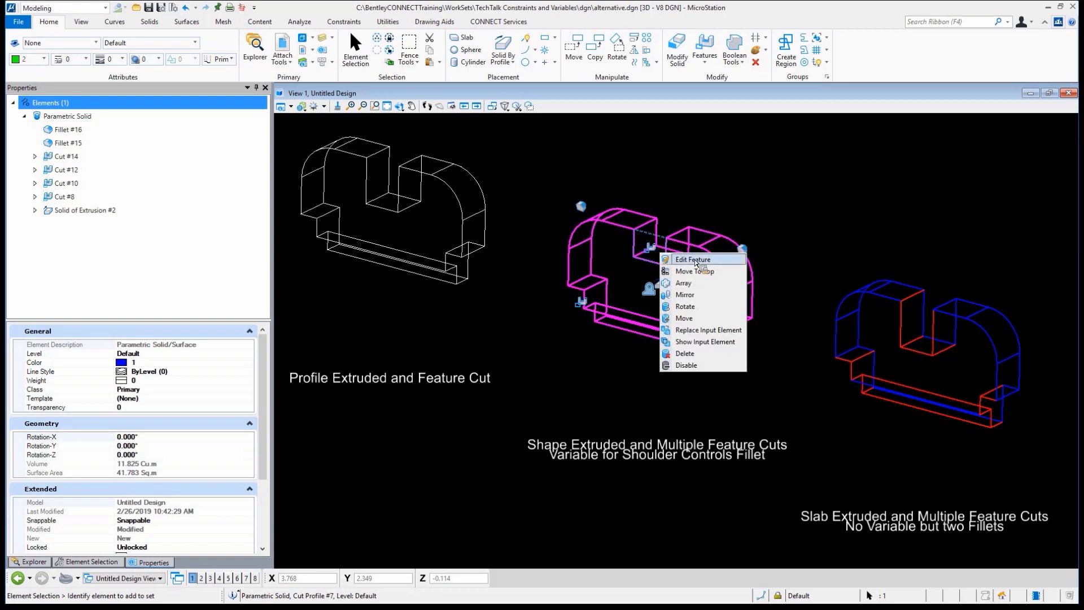
pyautogui.moveTo(700, 262)
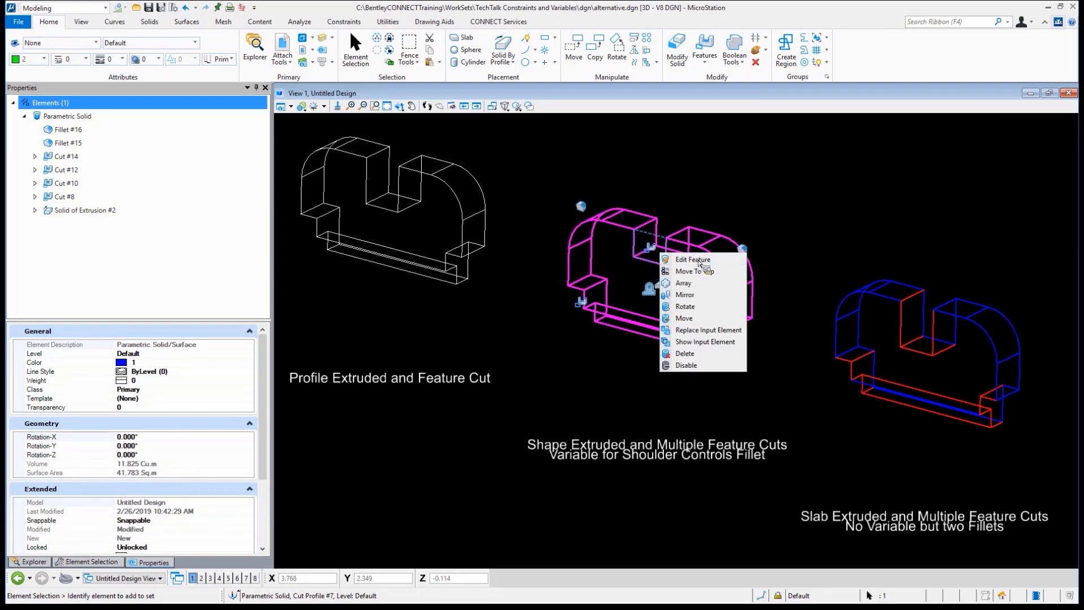
# Step: Edit the cut feature: change Cut Mode from Through to Define Depth with depth 0.750
pyautogui.click(691, 259)
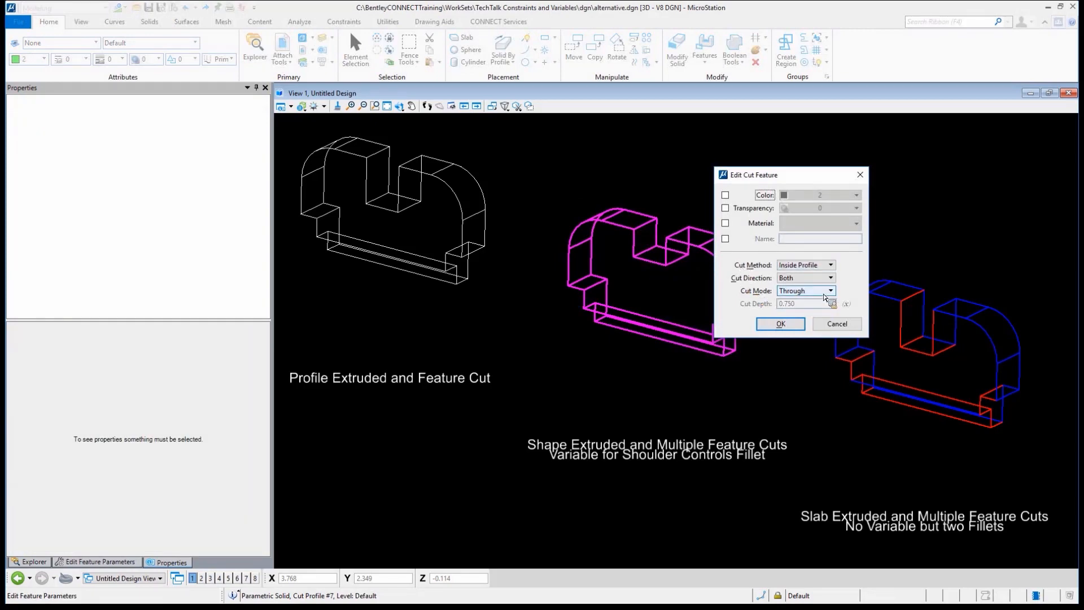
pyautogui.click(829, 290)
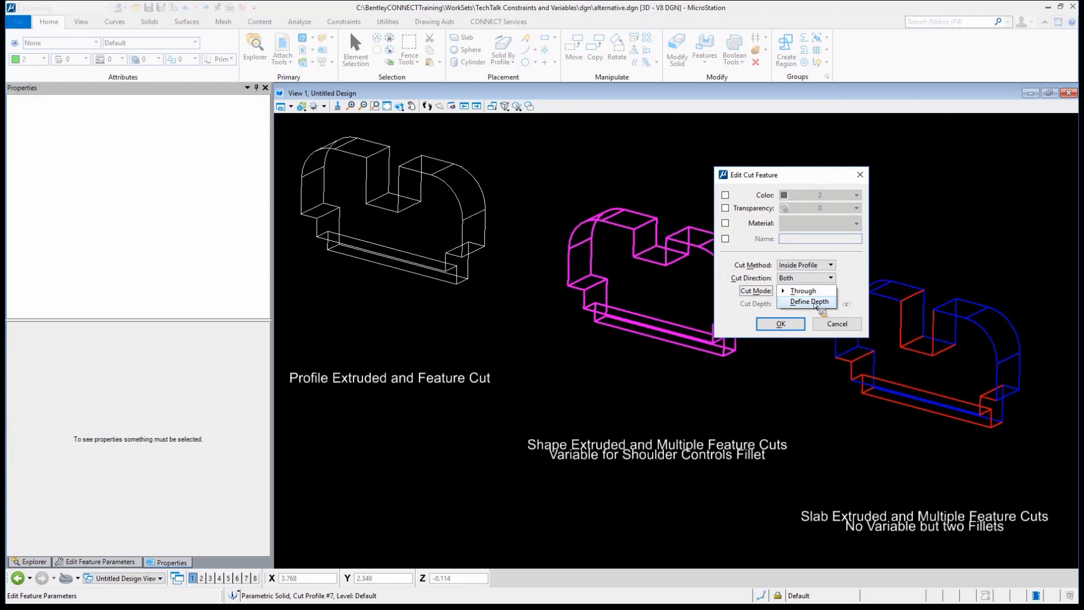
pyautogui.click(808, 302)
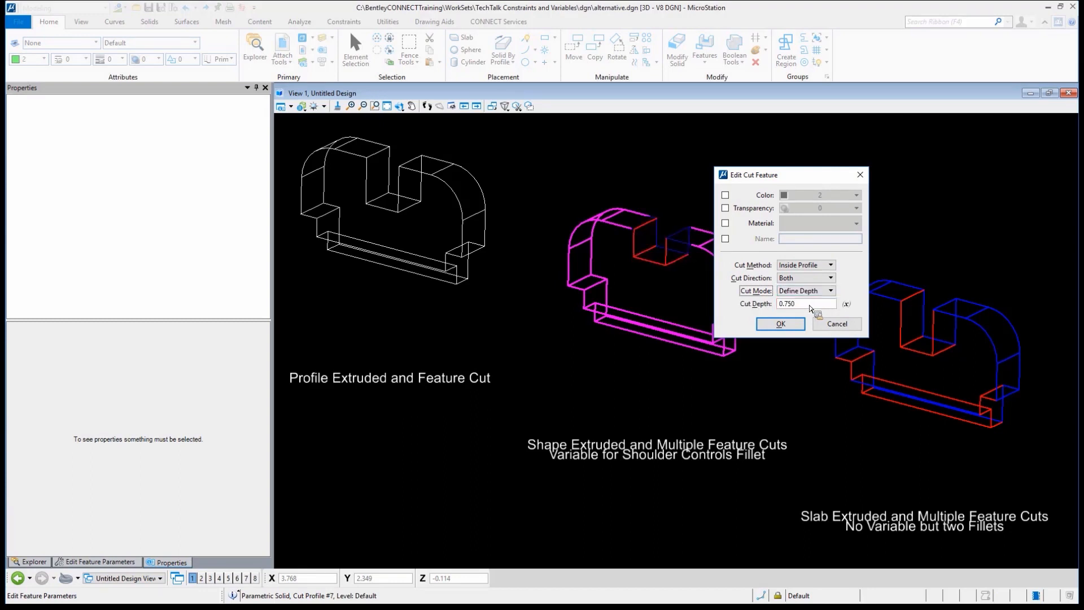
pyautogui.moveTo(850, 309)
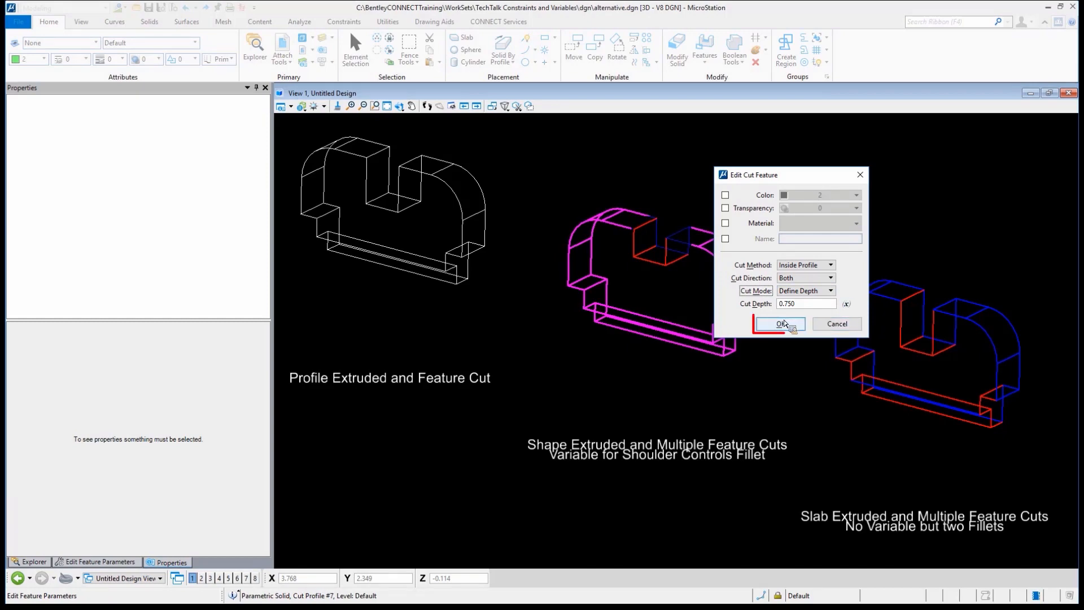
pyautogui.click(775, 324)
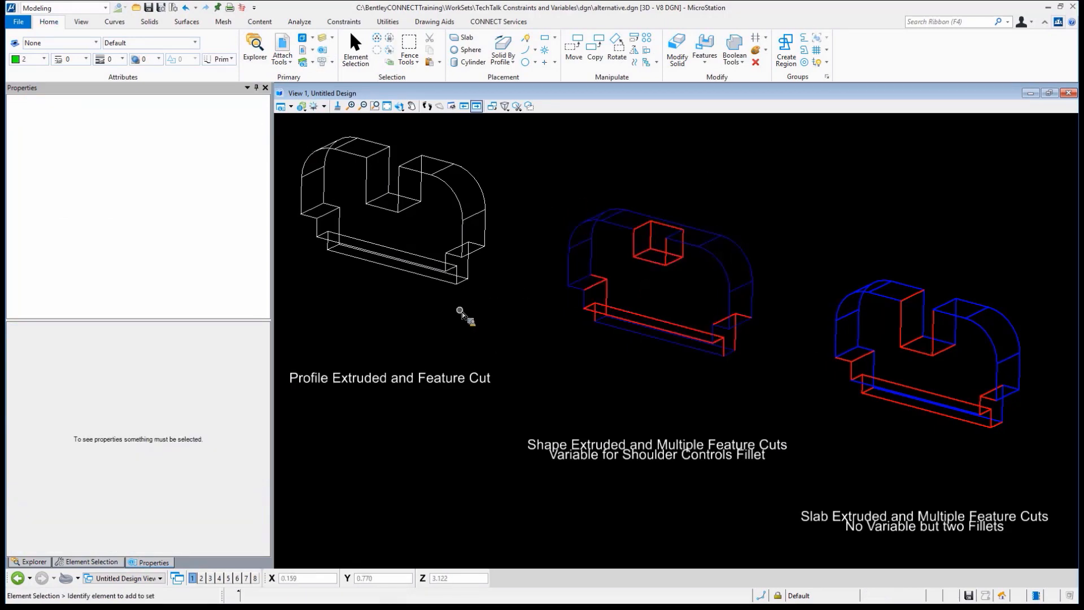
# Step: Edit the right slab's top cut to Define Depth 0.750, making it a pocket
pyautogui.click(927, 345)
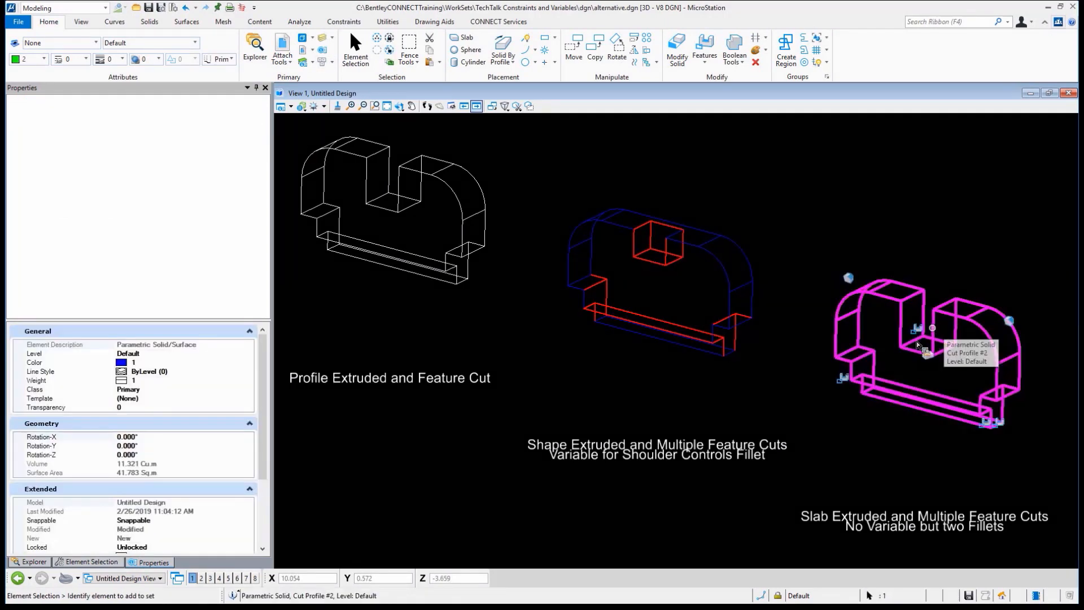
pyautogui.rightClick(926, 353)
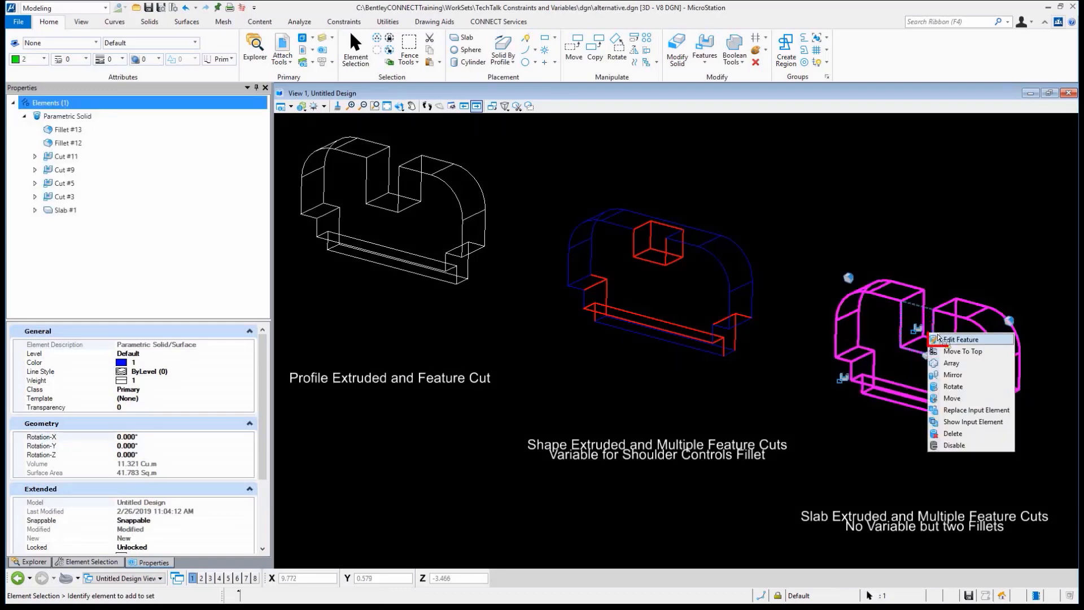
pyautogui.click(960, 339)
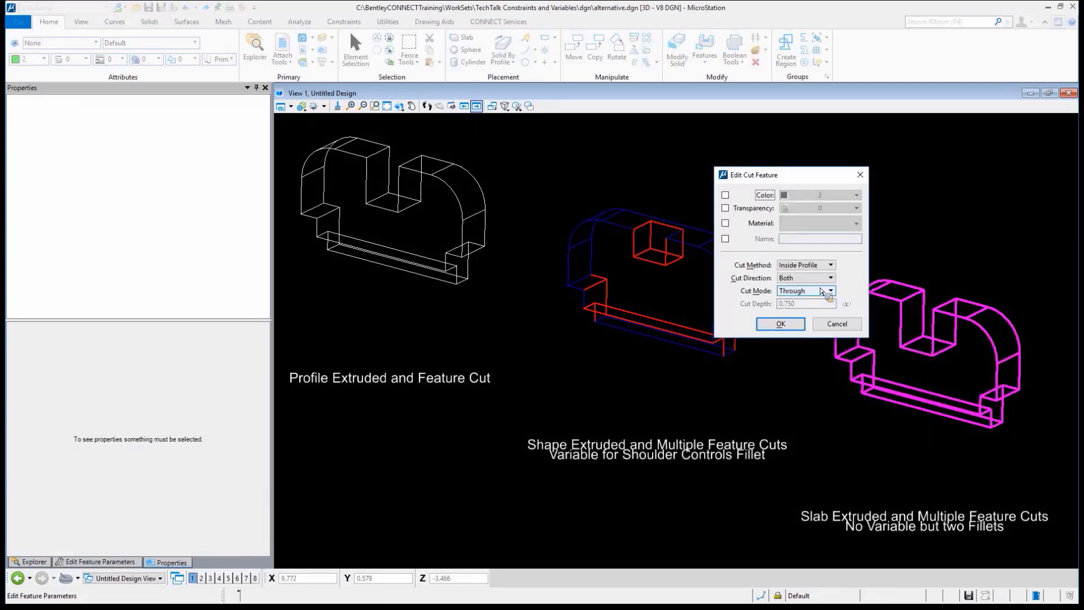
pyautogui.click(829, 291)
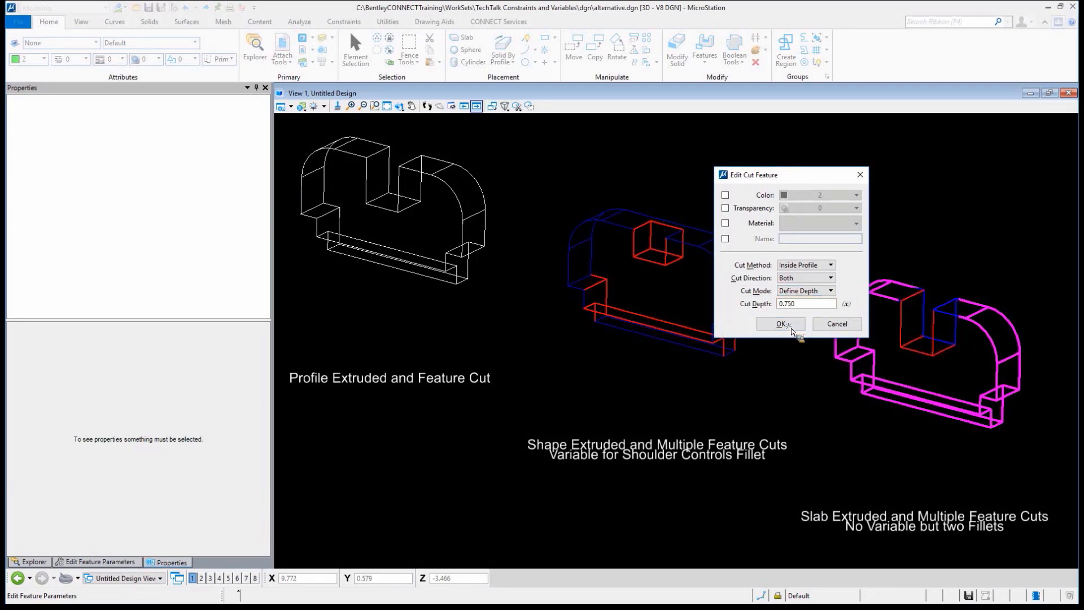
pyautogui.click(779, 324)
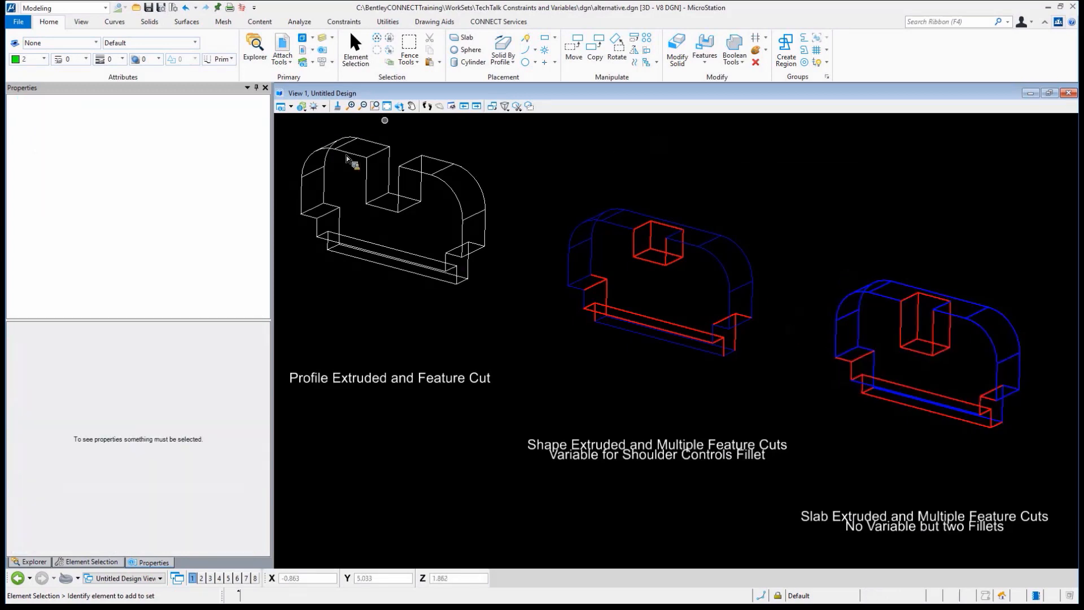
pyautogui.moveTo(441, 242)
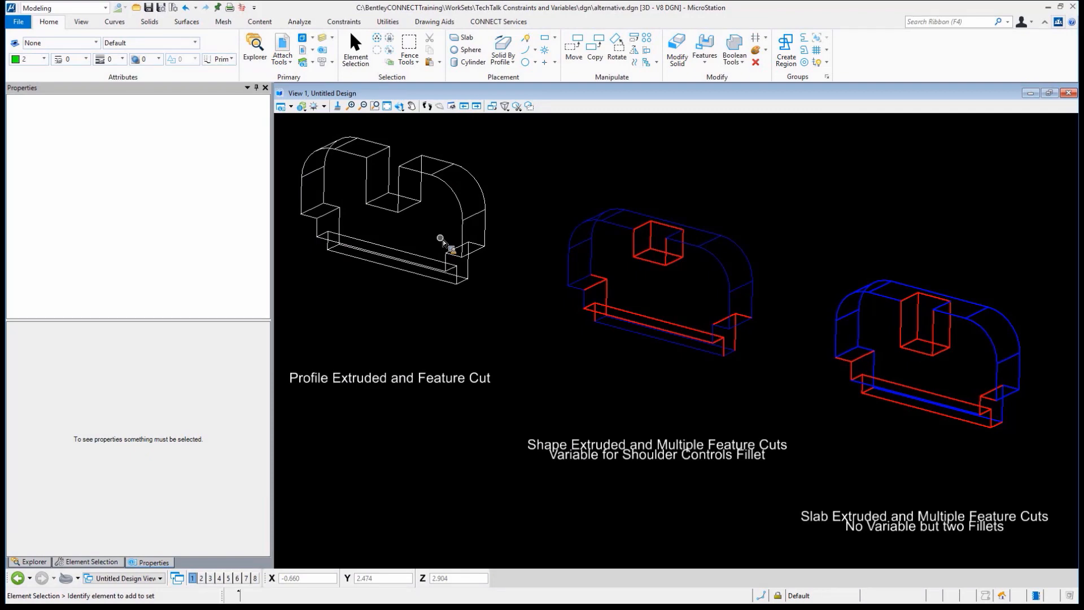
pyautogui.moveTo(463, 244)
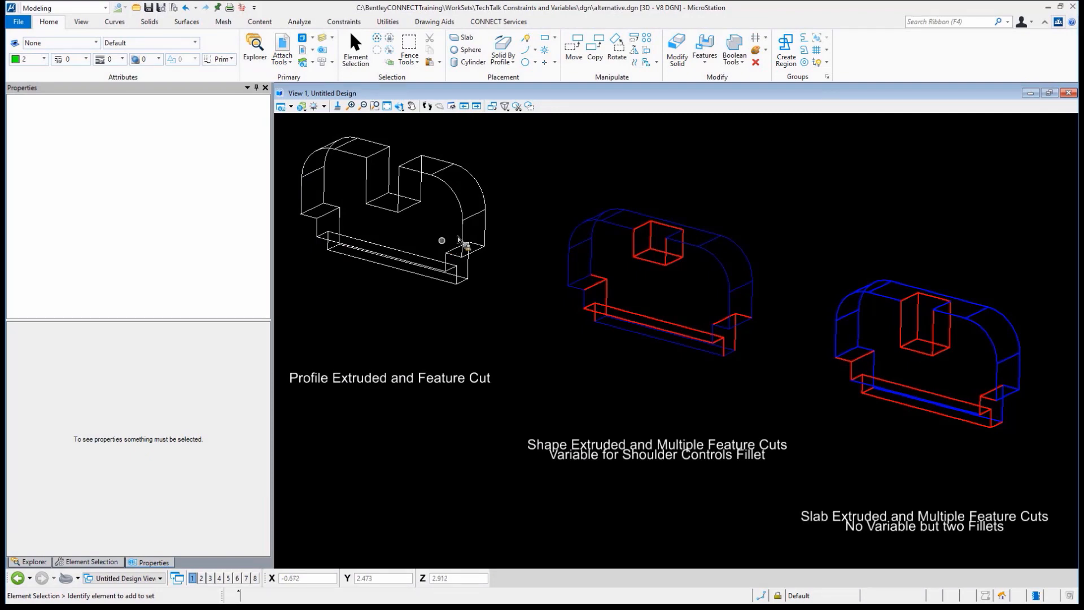
pyautogui.moveTo(483, 220)
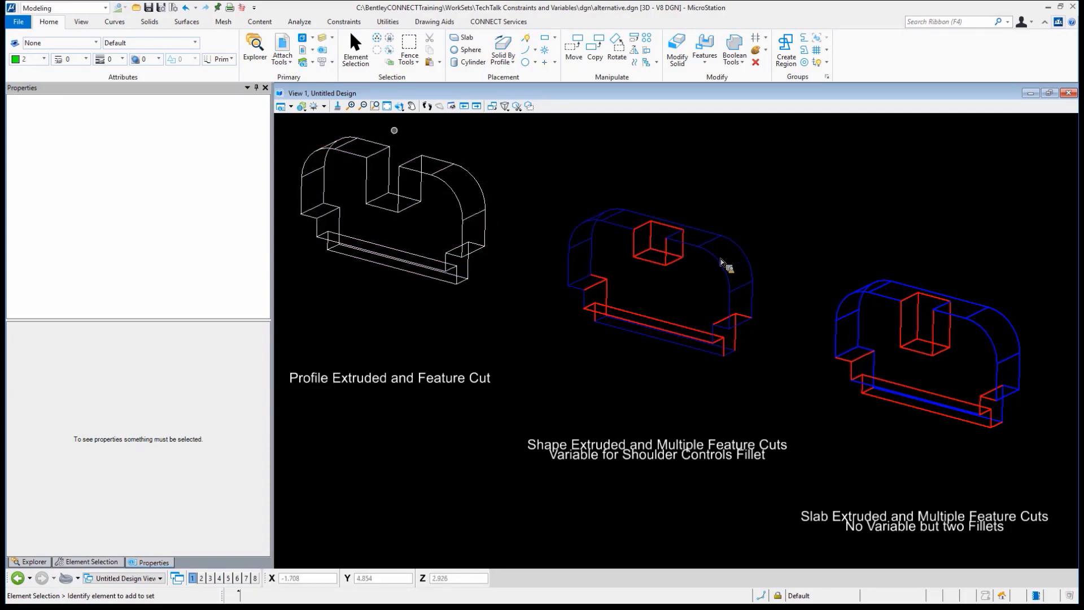
pyautogui.moveTo(957, 166)
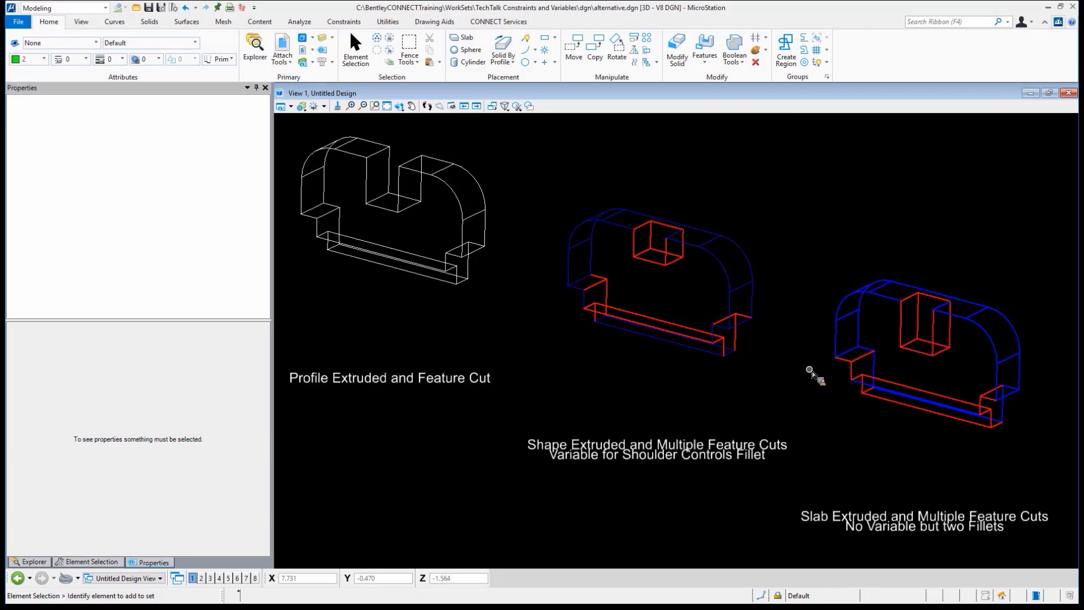
pyautogui.moveTo(916, 283)
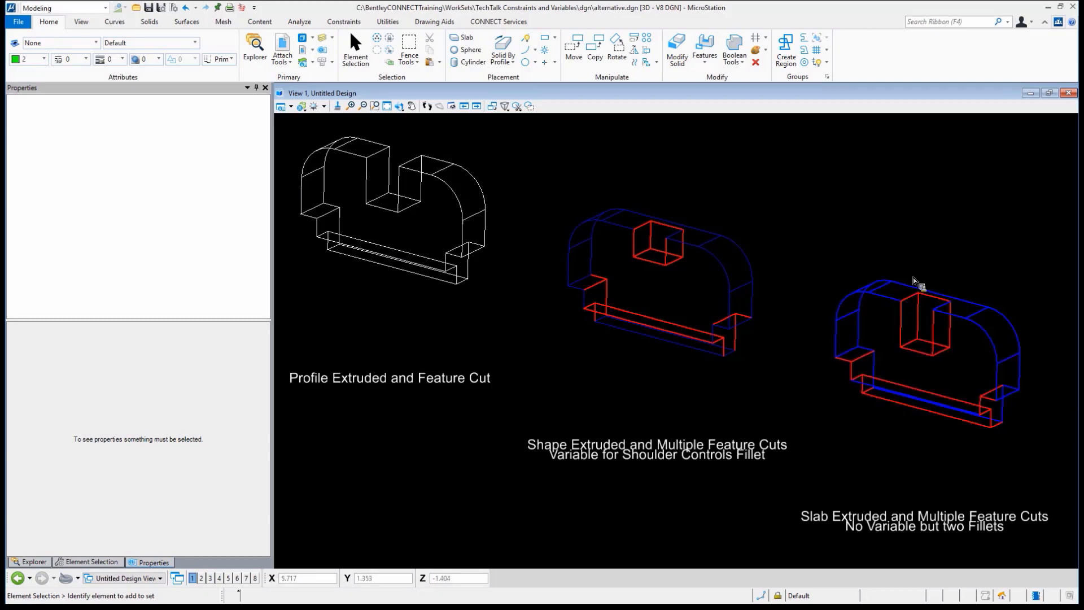
pyautogui.moveTo(1003, 261)
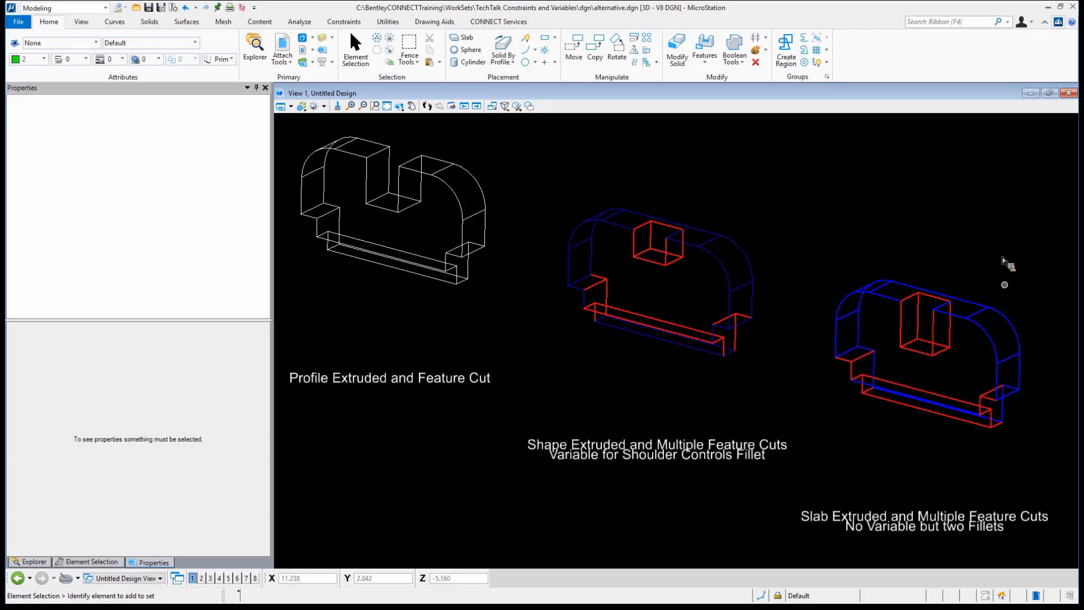
# Step: Select the right slab solid to list its two fillets, four cuts and slab
pyautogui.click(926, 353)
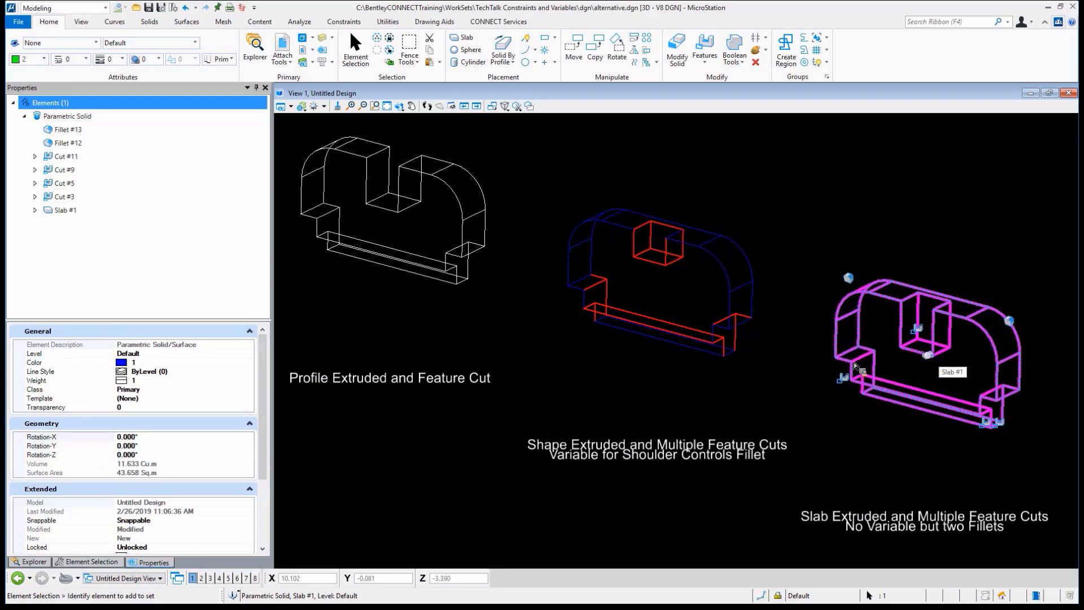
pyautogui.click(34, 210)
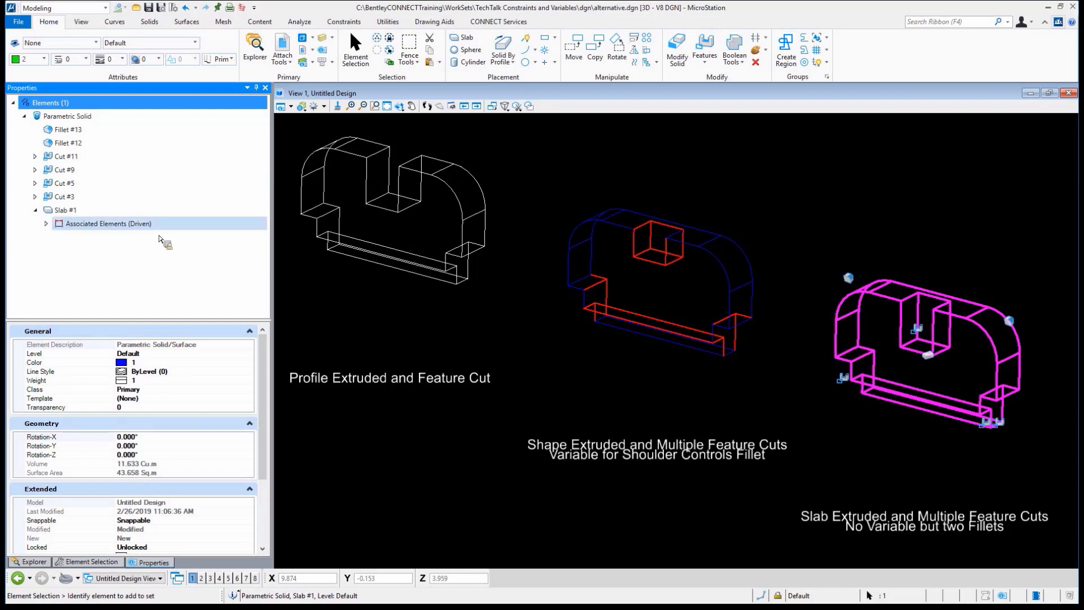
pyautogui.click(65, 210)
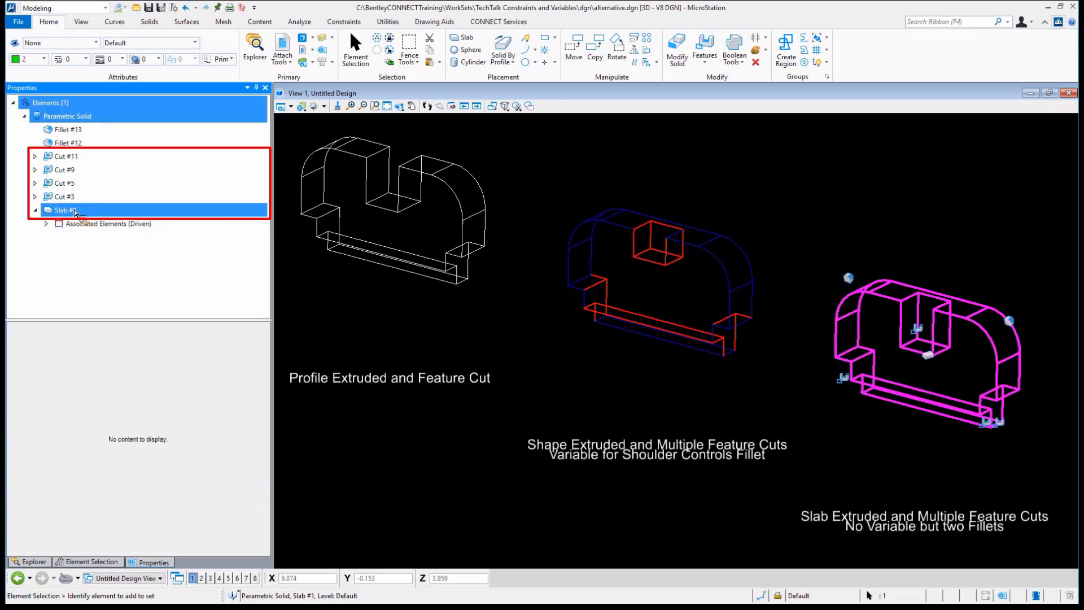
pyautogui.click(62, 182)
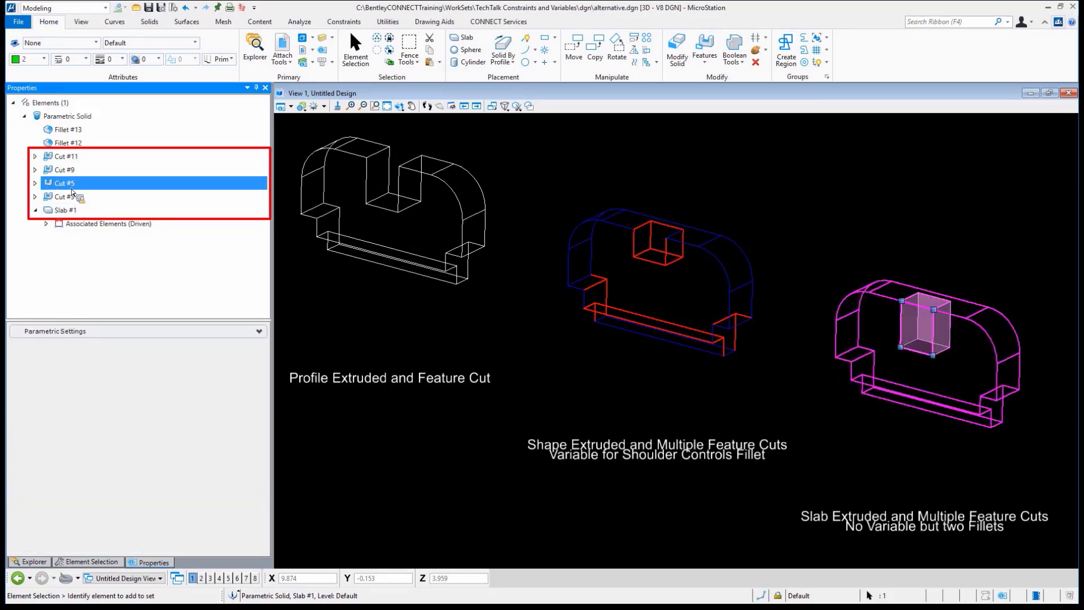
pyautogui.click(64, 170)
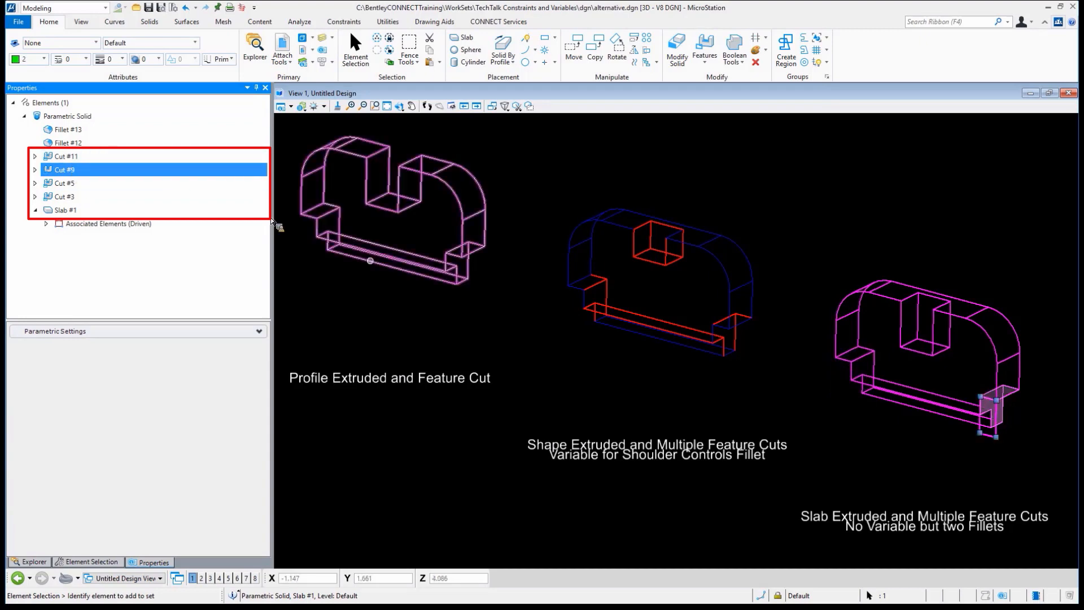
pyautogui.click(67, 142)
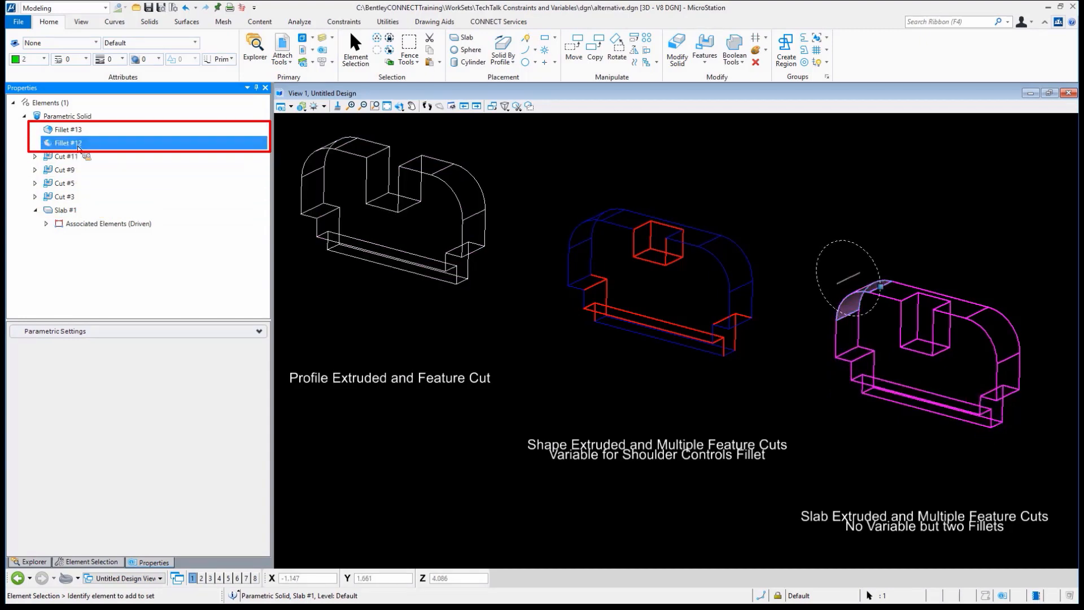
pyautogui.click(68, 129)
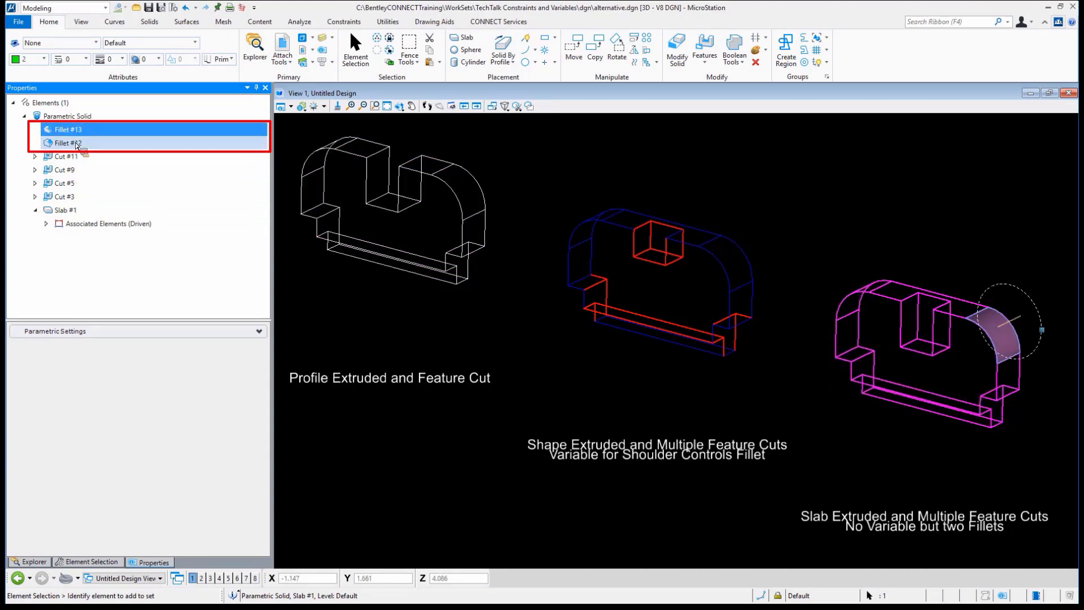
pyautogui.click(67, 130)
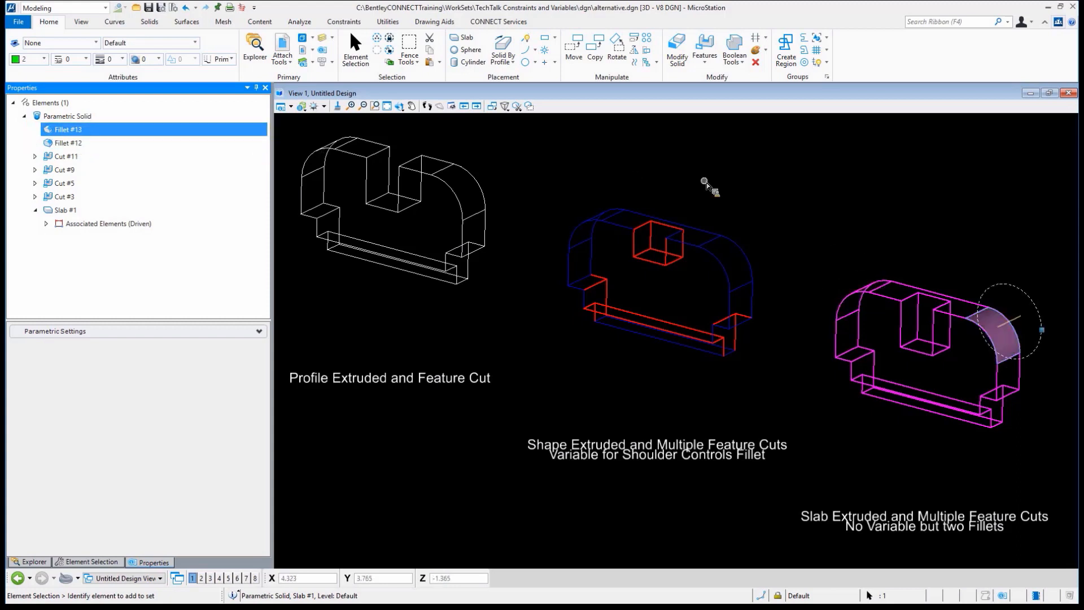
pyautogui.click(1011, 320)
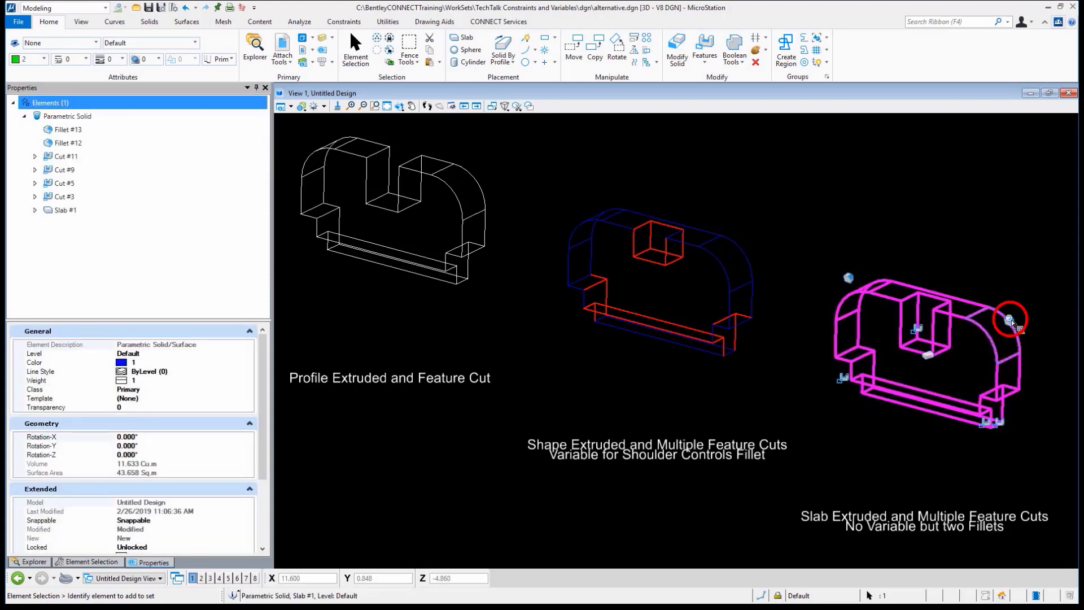
# Step: Edit the right shoulder fillet's radius smaller, bringing the solid's volume to 11.727
pyautogui.rightClick(1011, 320)
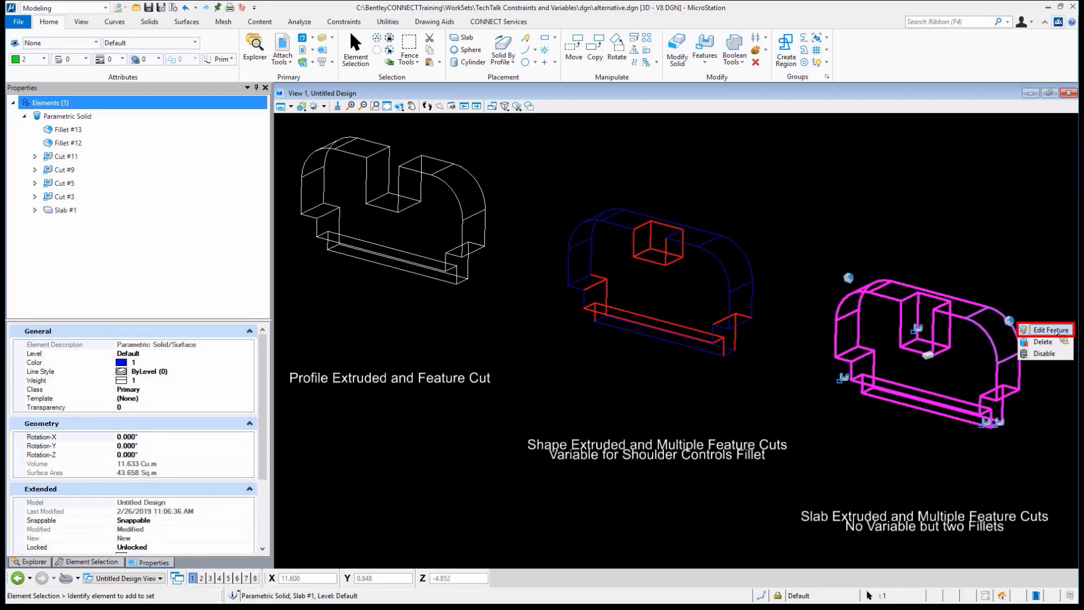
pyautogui.click(1048, 330)
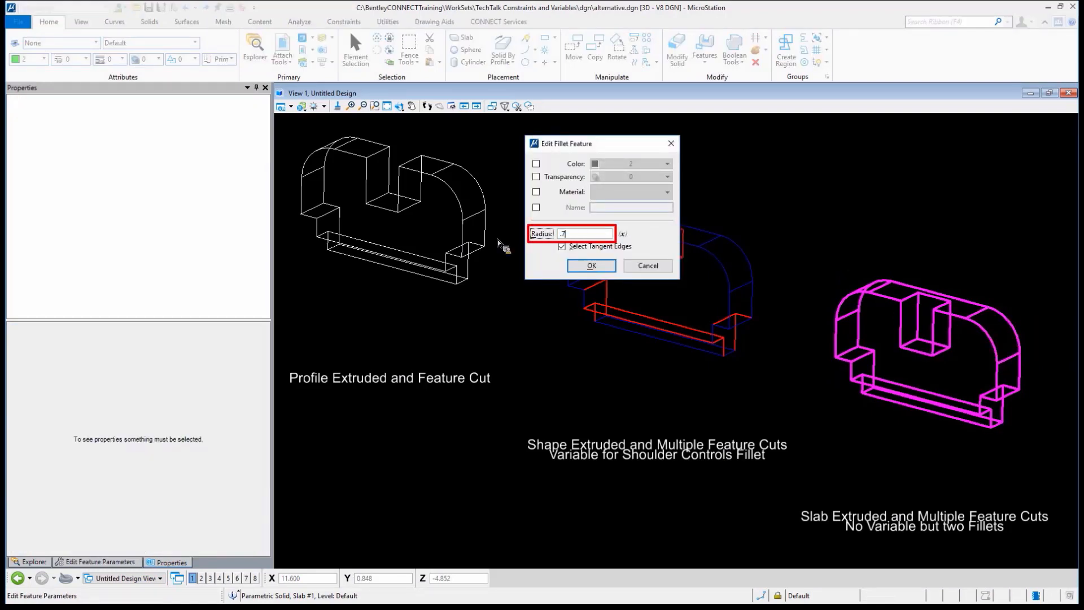
pyautogui.click(590, 265)
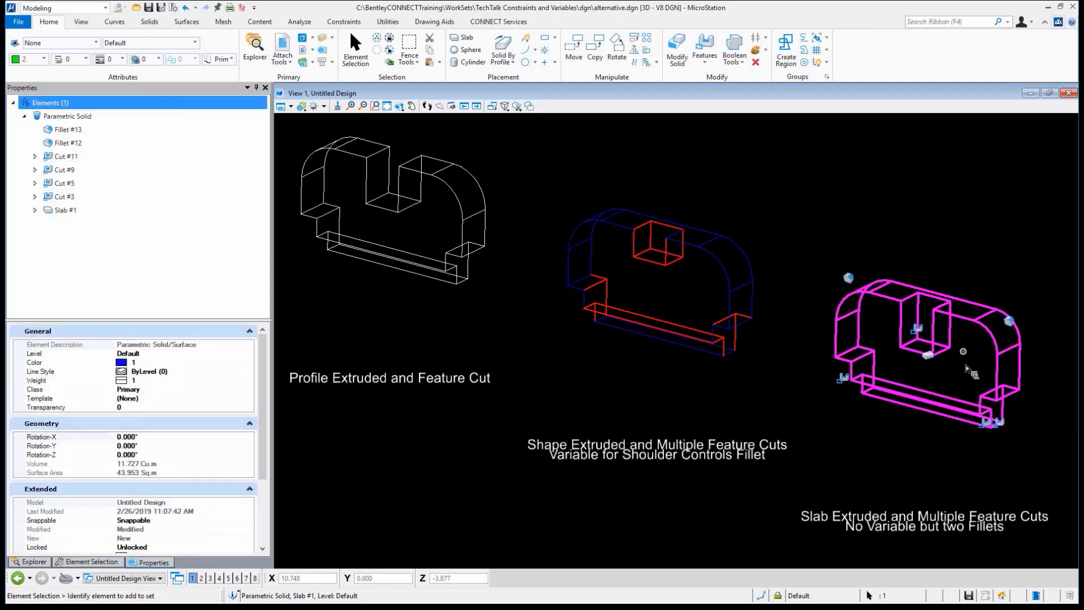
pyautogui.moveTo(855, 284)
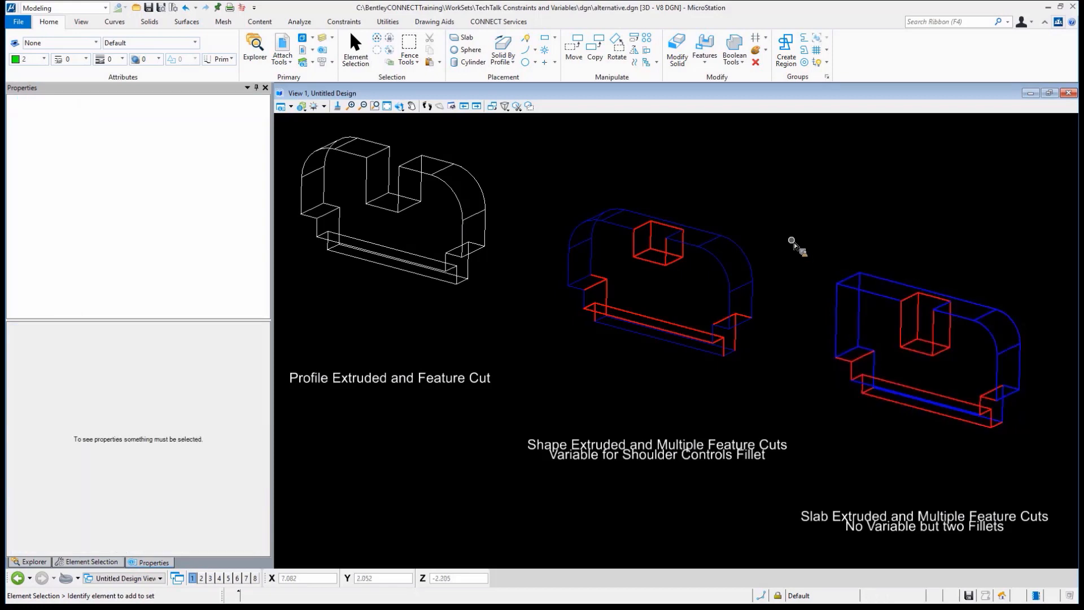
pyautogui.moveTo(791, 243)
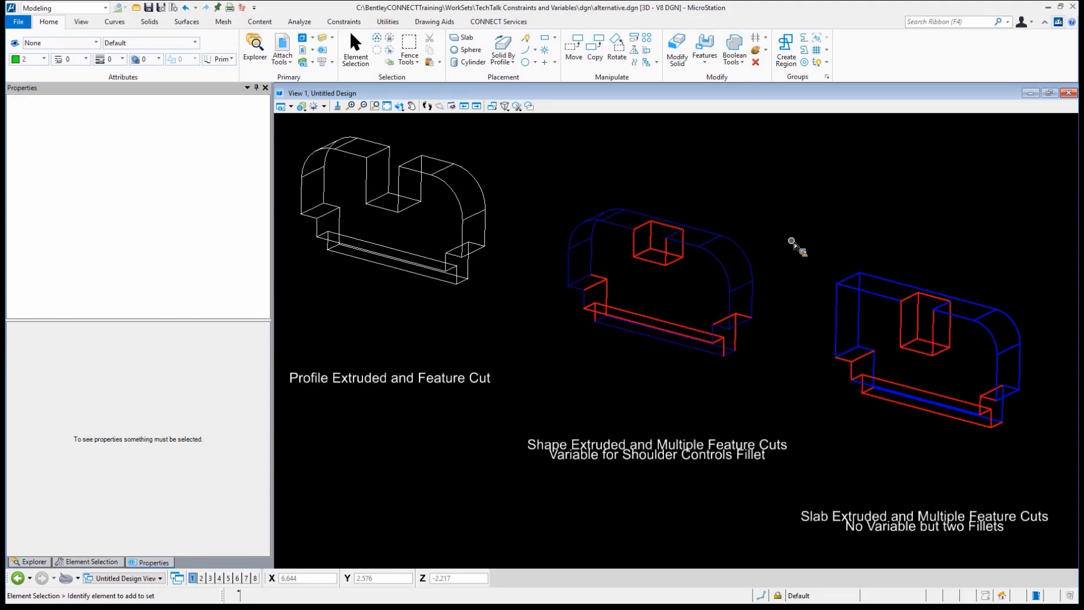
pyautogui.moveTo(591, 123)
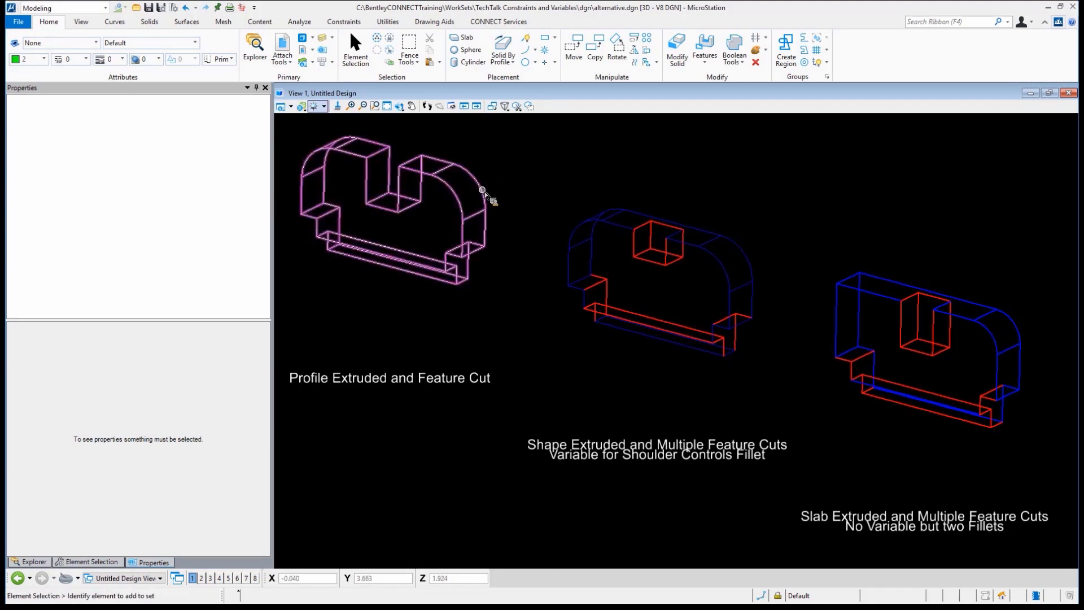
pyautogui.click(407, 207)
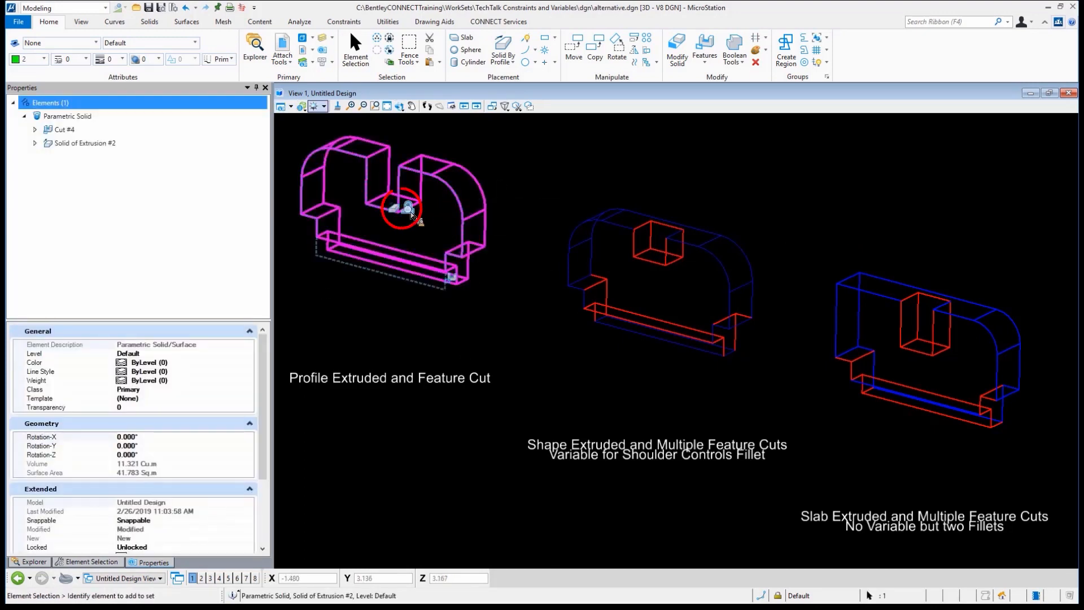
pyautogui.moveTo(453, 284)
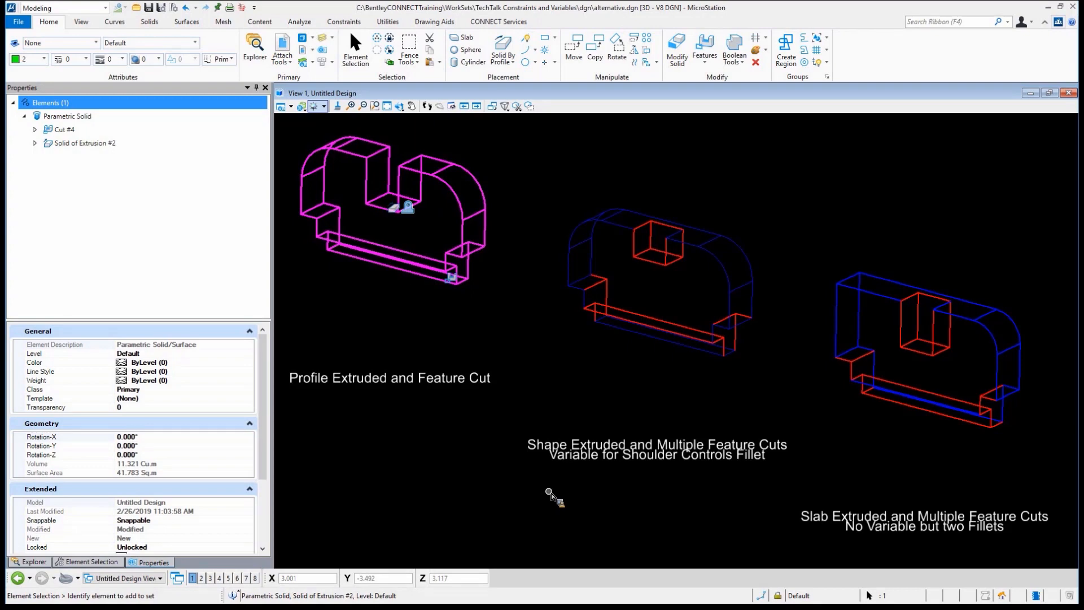
pyautogui.moveTo(514, 207)
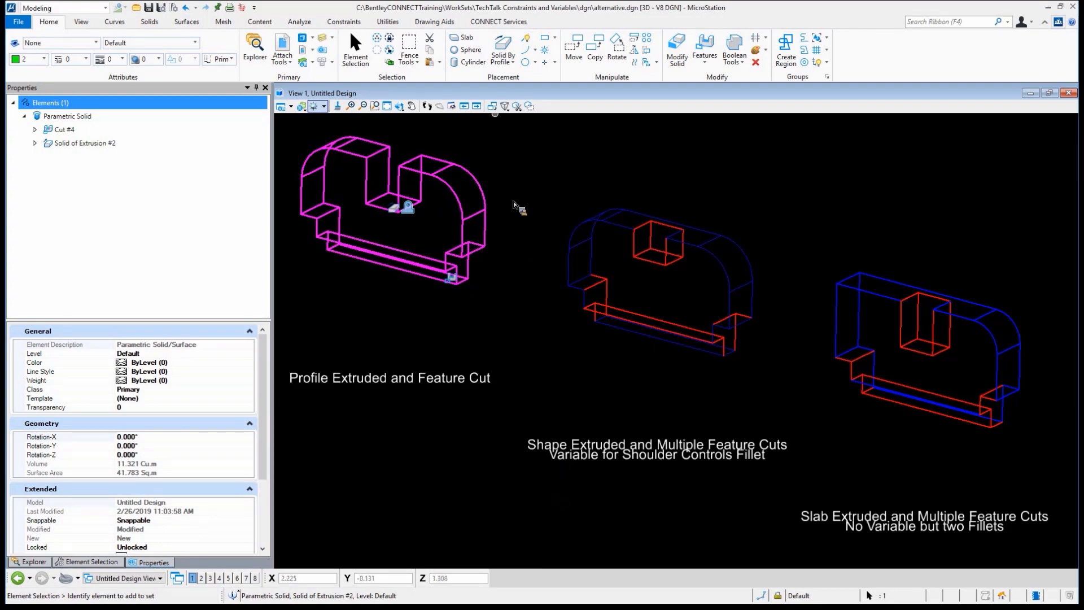
pyautogui.moveTo(509, 170)
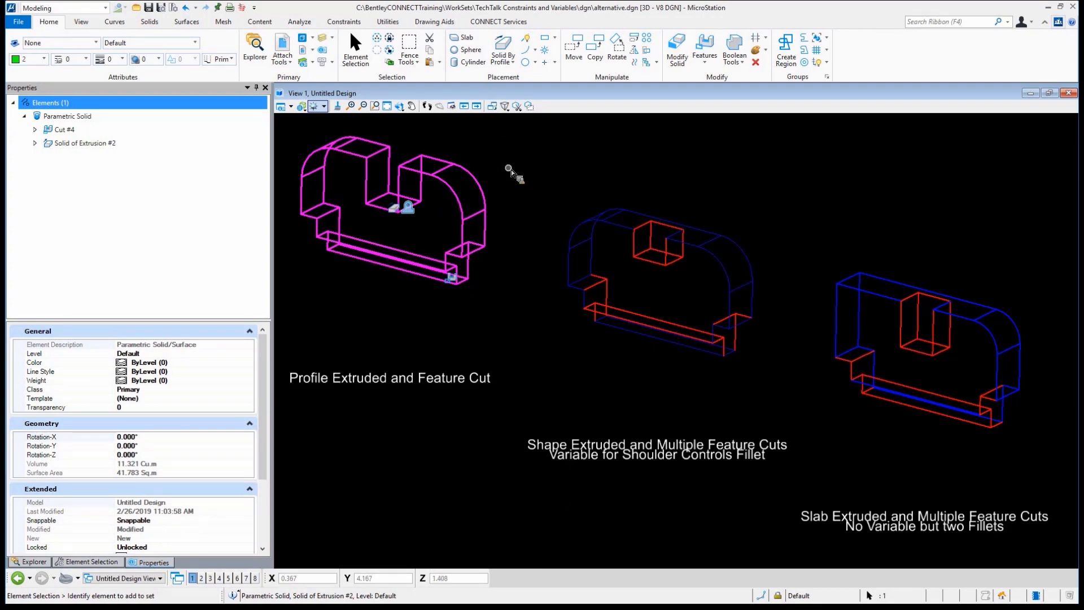
pyautogui.moveTo(482, 192)
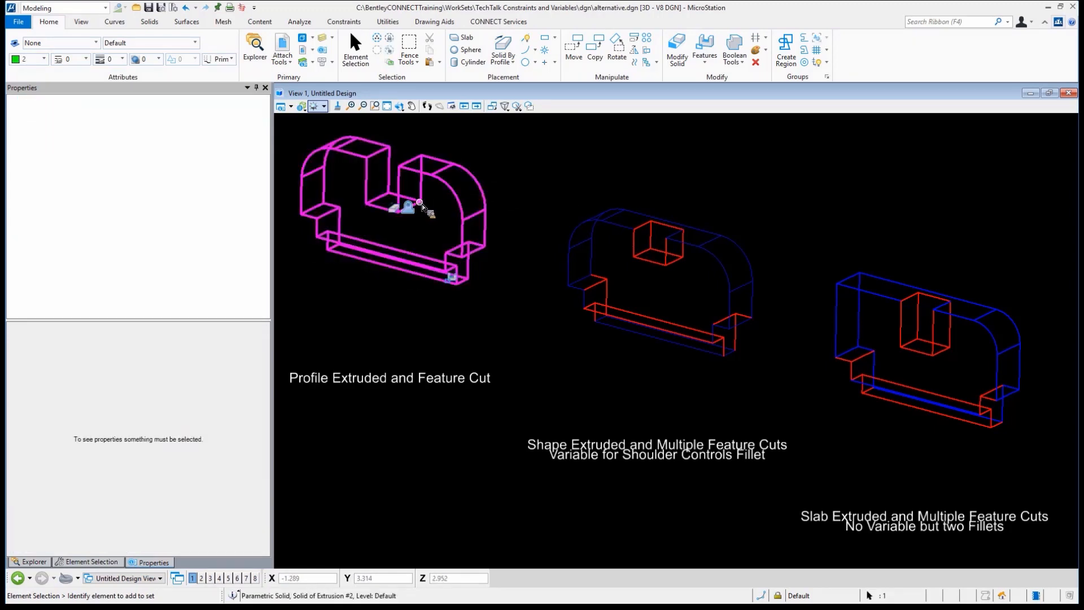
pyautogui.click(419, 203)
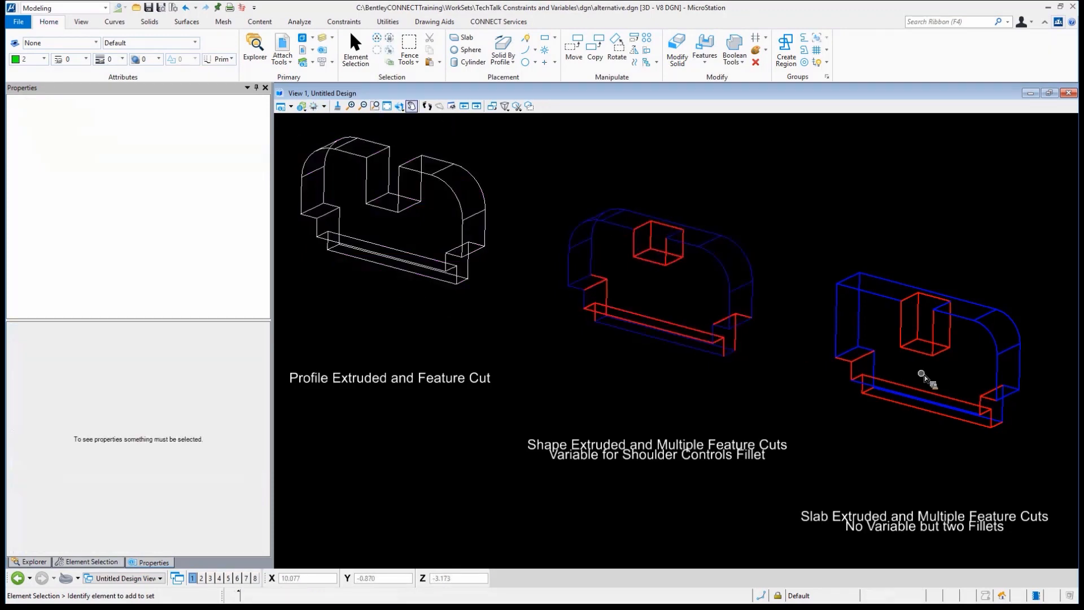
pyautogui.moveTo(805, 119)
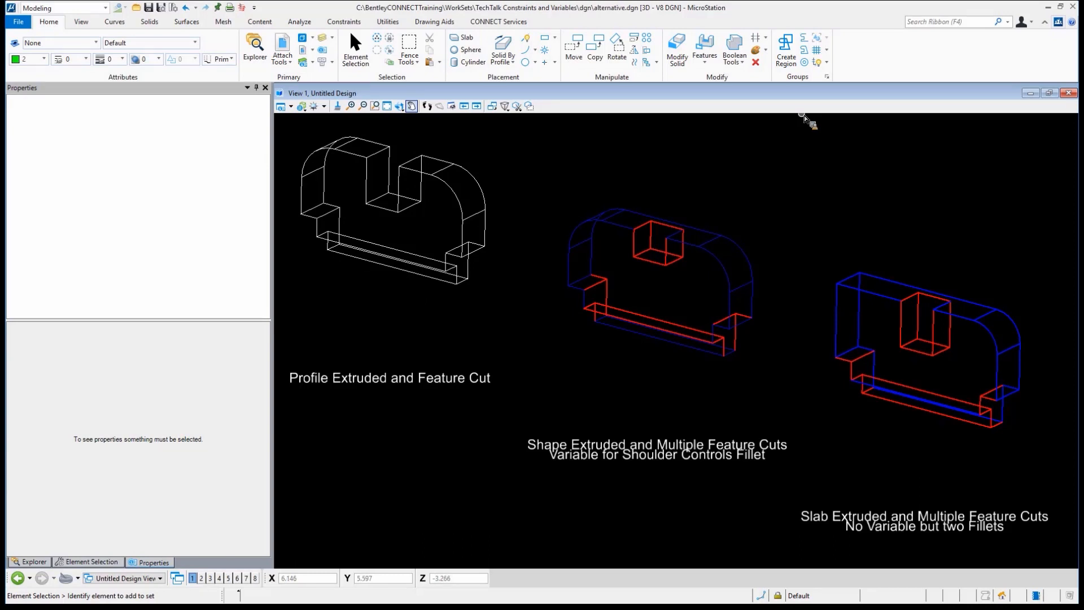
pyautogui.moveTo(719, 247)
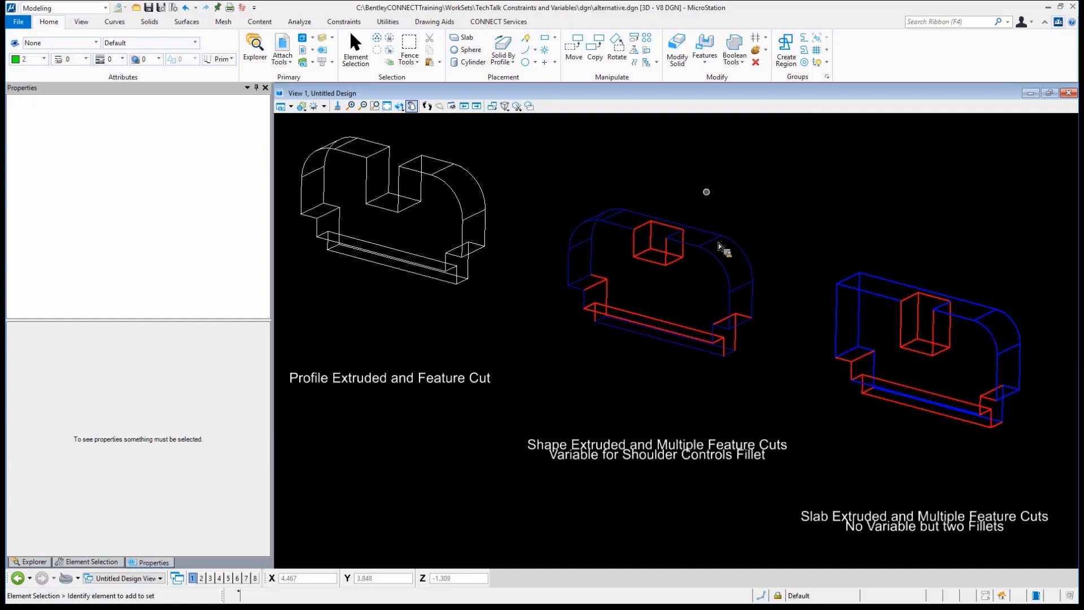
# Step: Select the middle solid, list its fillets and cuts, then move to the Constraints tools
pyautogui.click(719, 246)
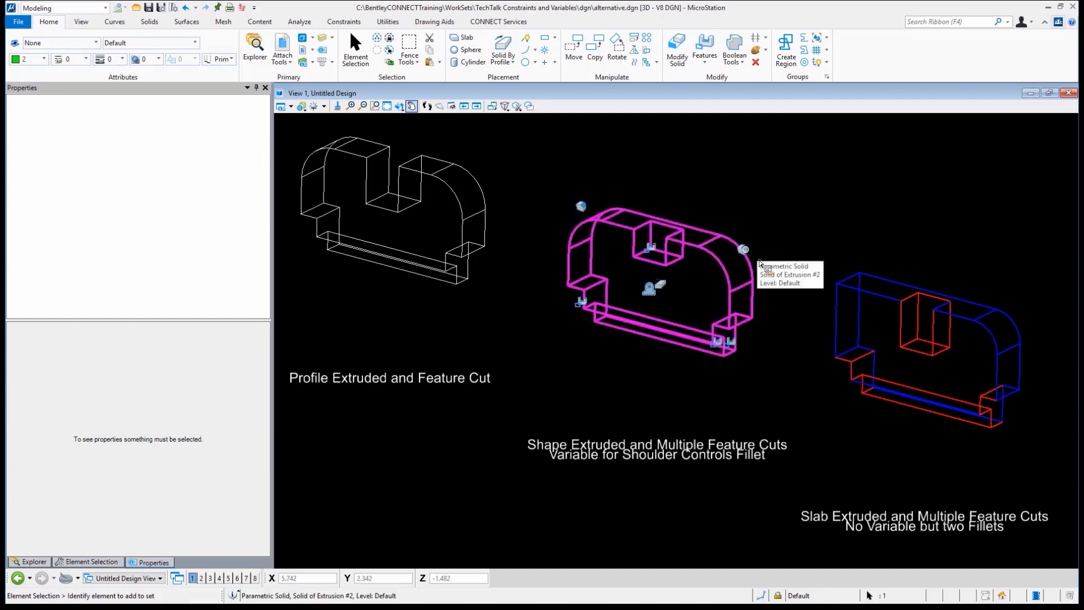
pyautogui.click(653, 287)
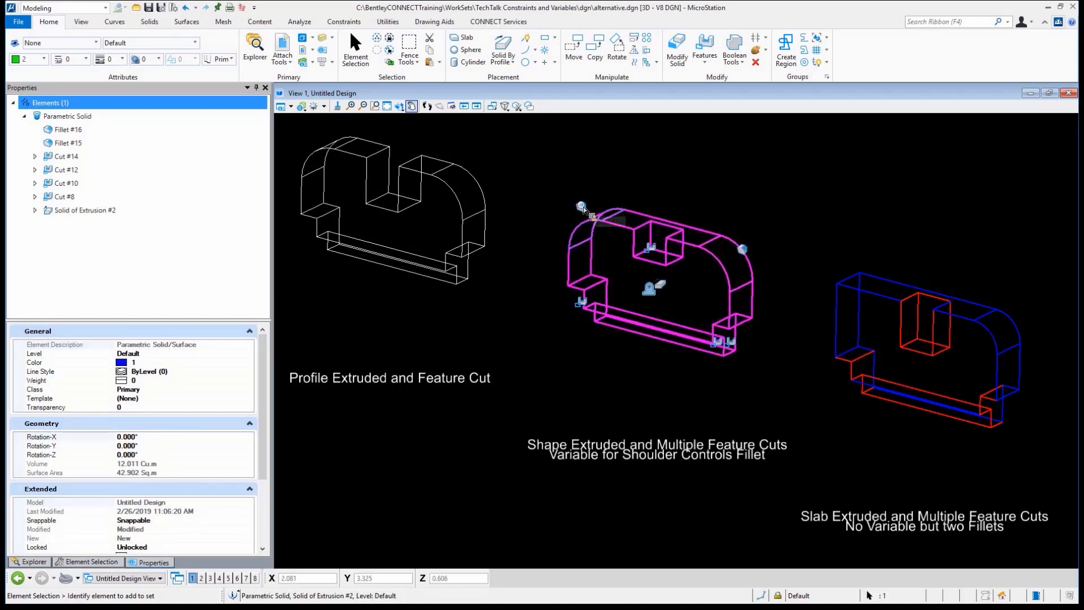
pyautogui.click(343, 22)
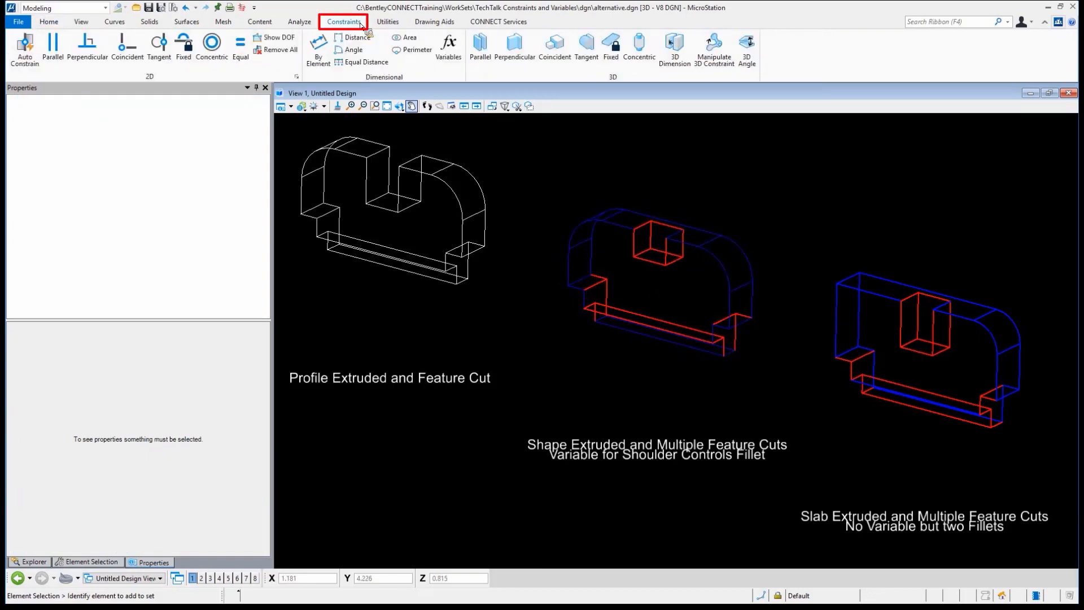
# Step: In the Variables list, change the Shoulder variable's active value from 1.000 toward zero
pyautogui.click(448, 47)
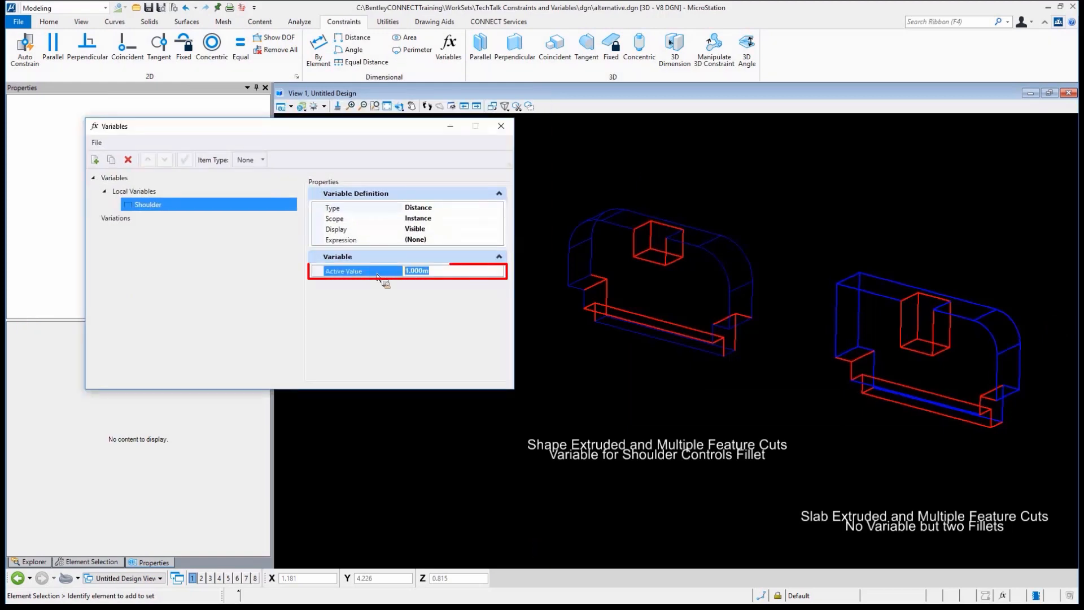
pyautogui.write('.25')
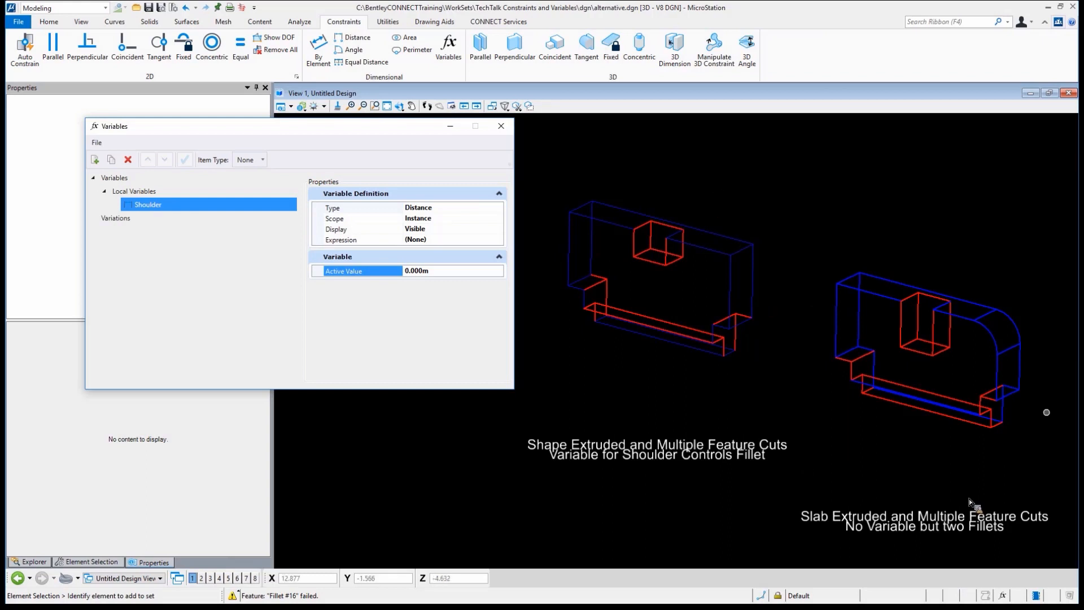
pyautogui.moveTo(846, 279)
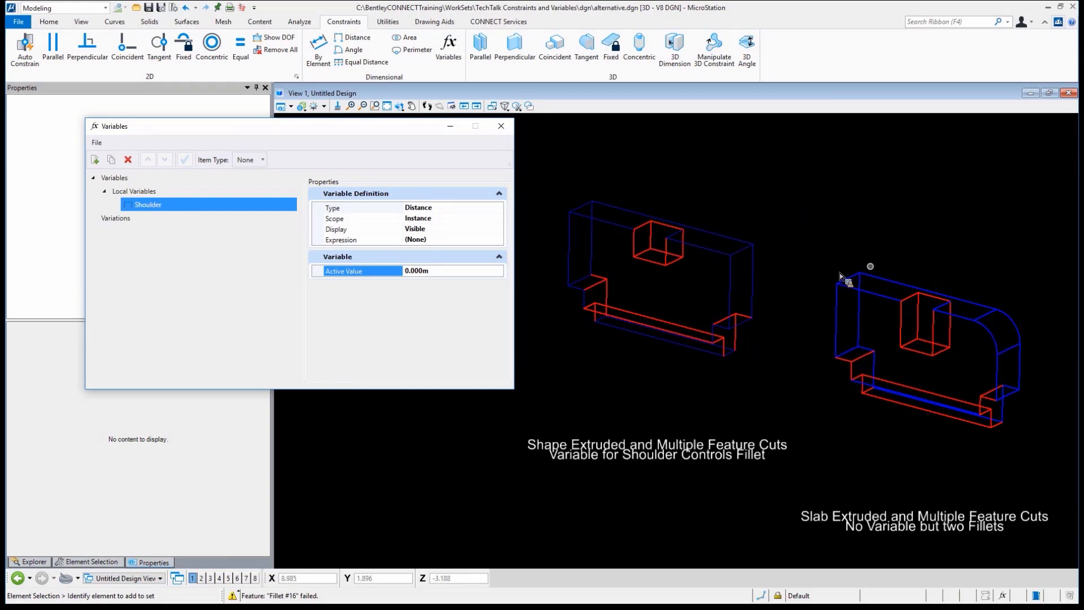
pyautogui.moveTo(1016, 339)
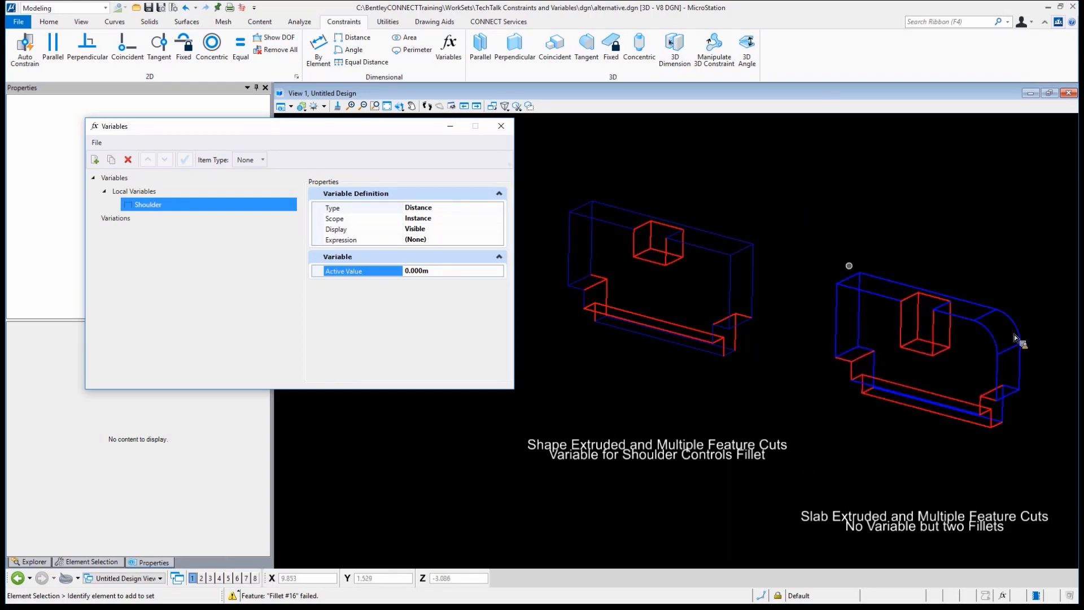
pyautogui.moveTo(1069, 354)
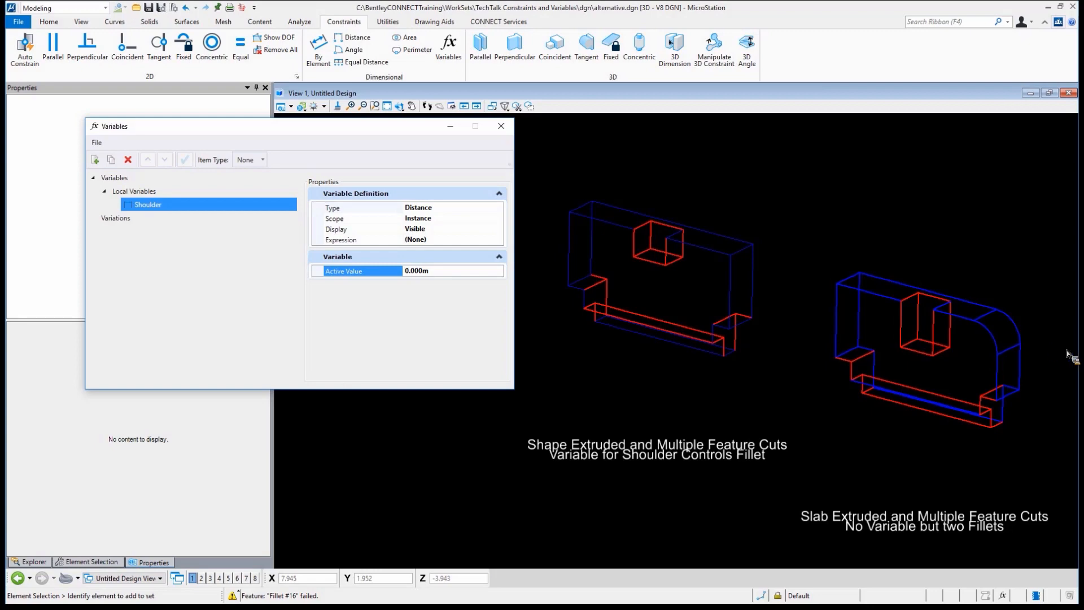